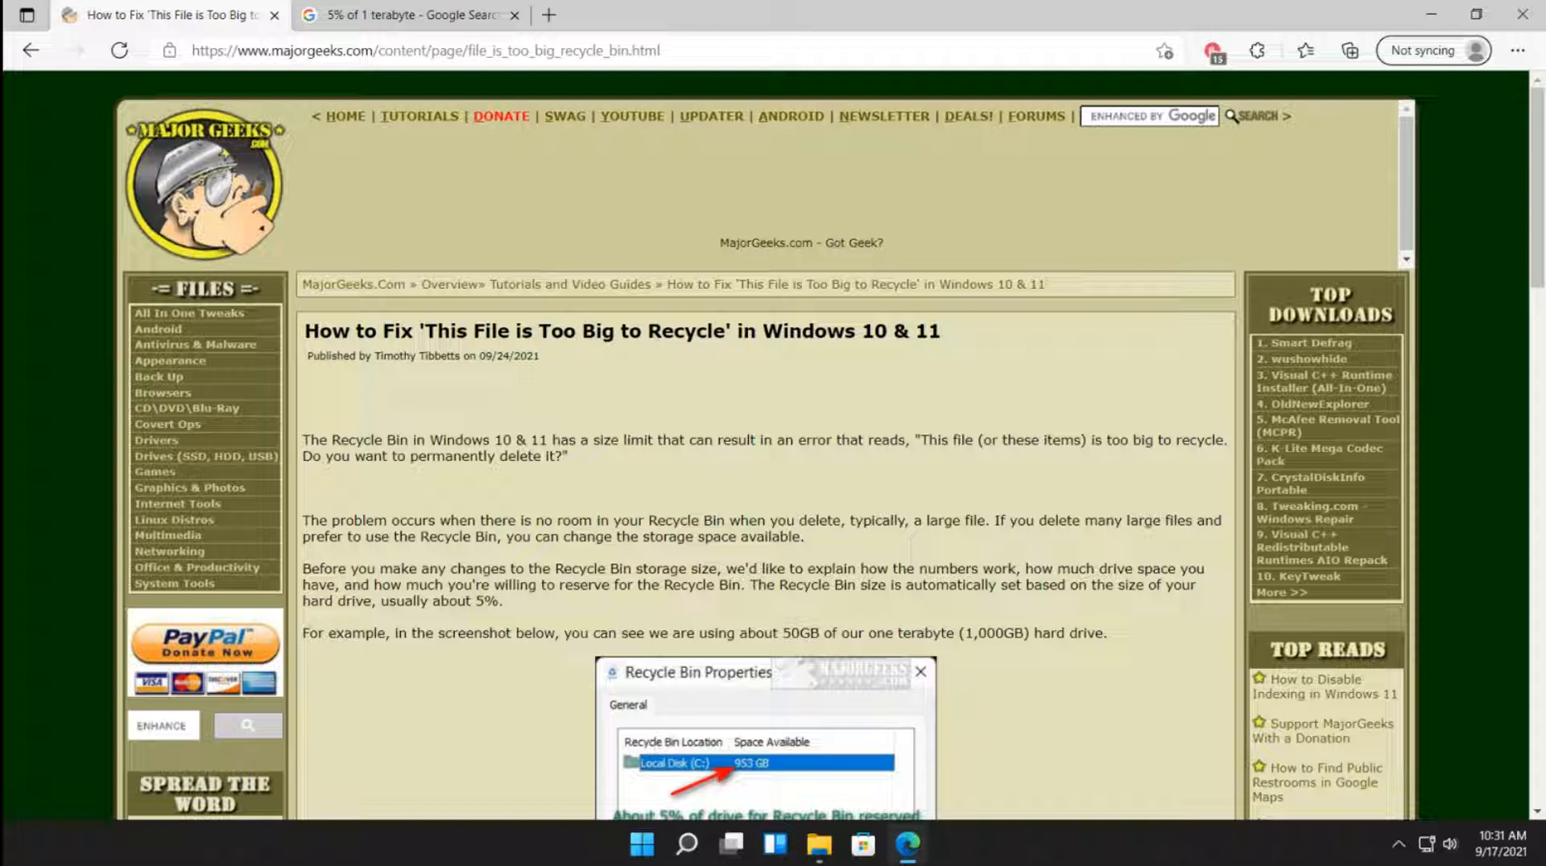
{"action": "mouse_move", "coordinate": [44, 322]}
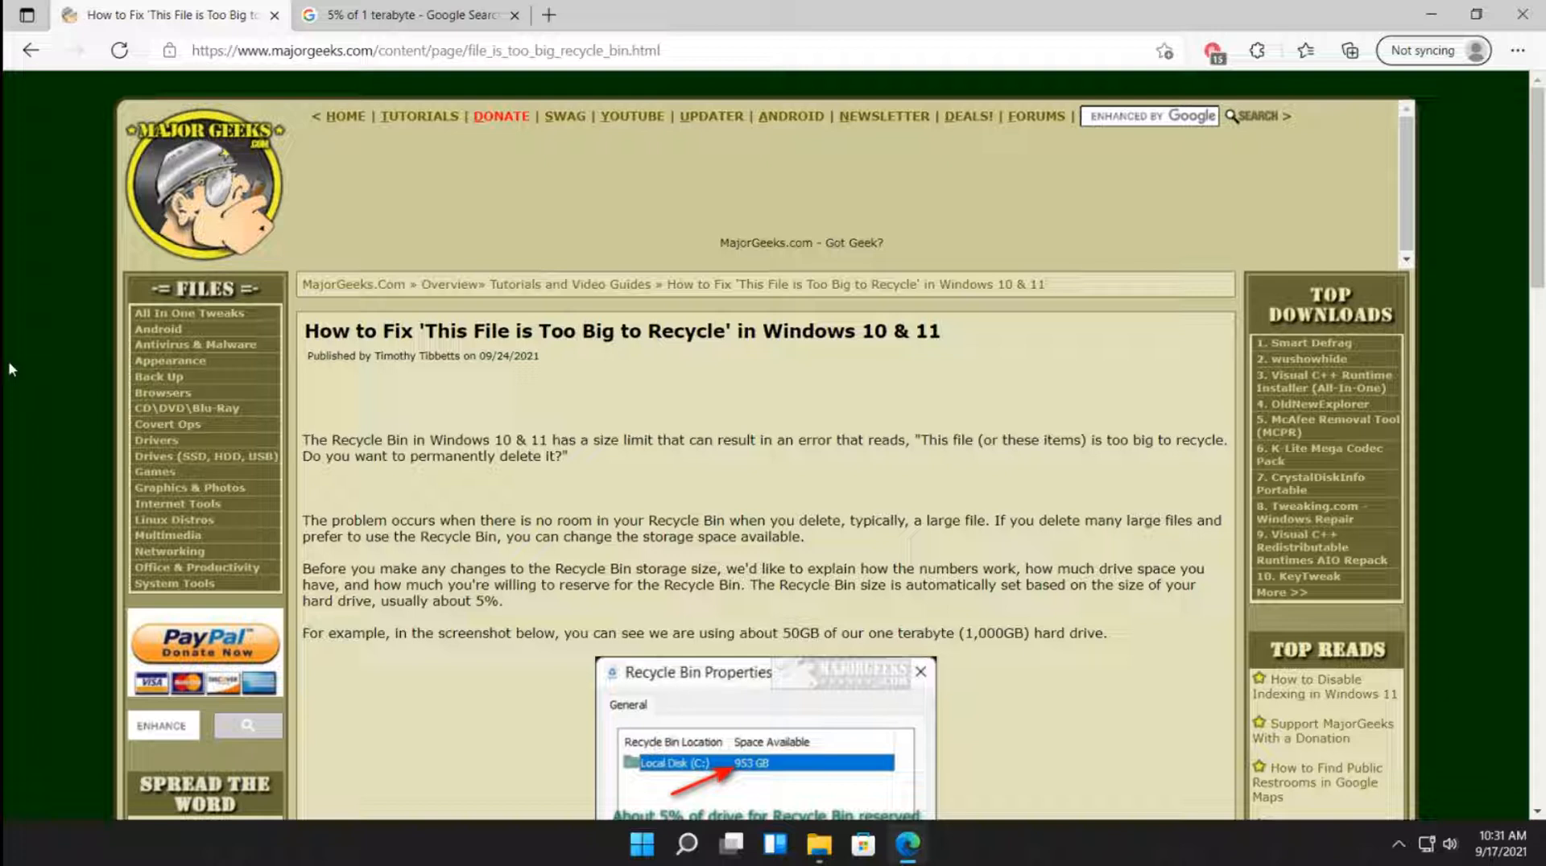
{"action": "mouse_move", "coordinate": [13, 359]}
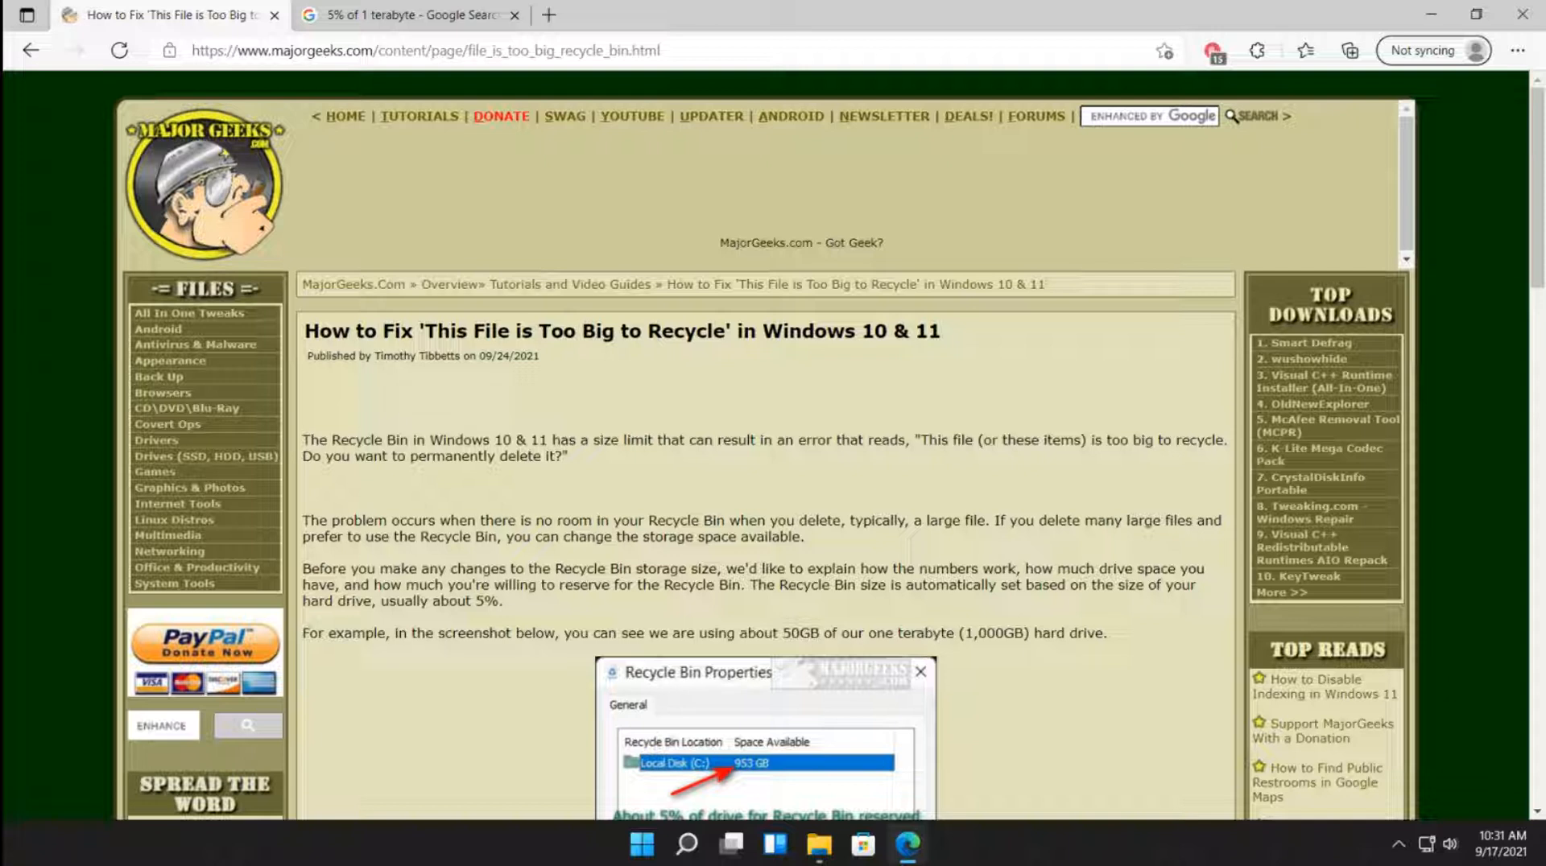
{"action": "mouse_move", "coordinate": [63, 401]}
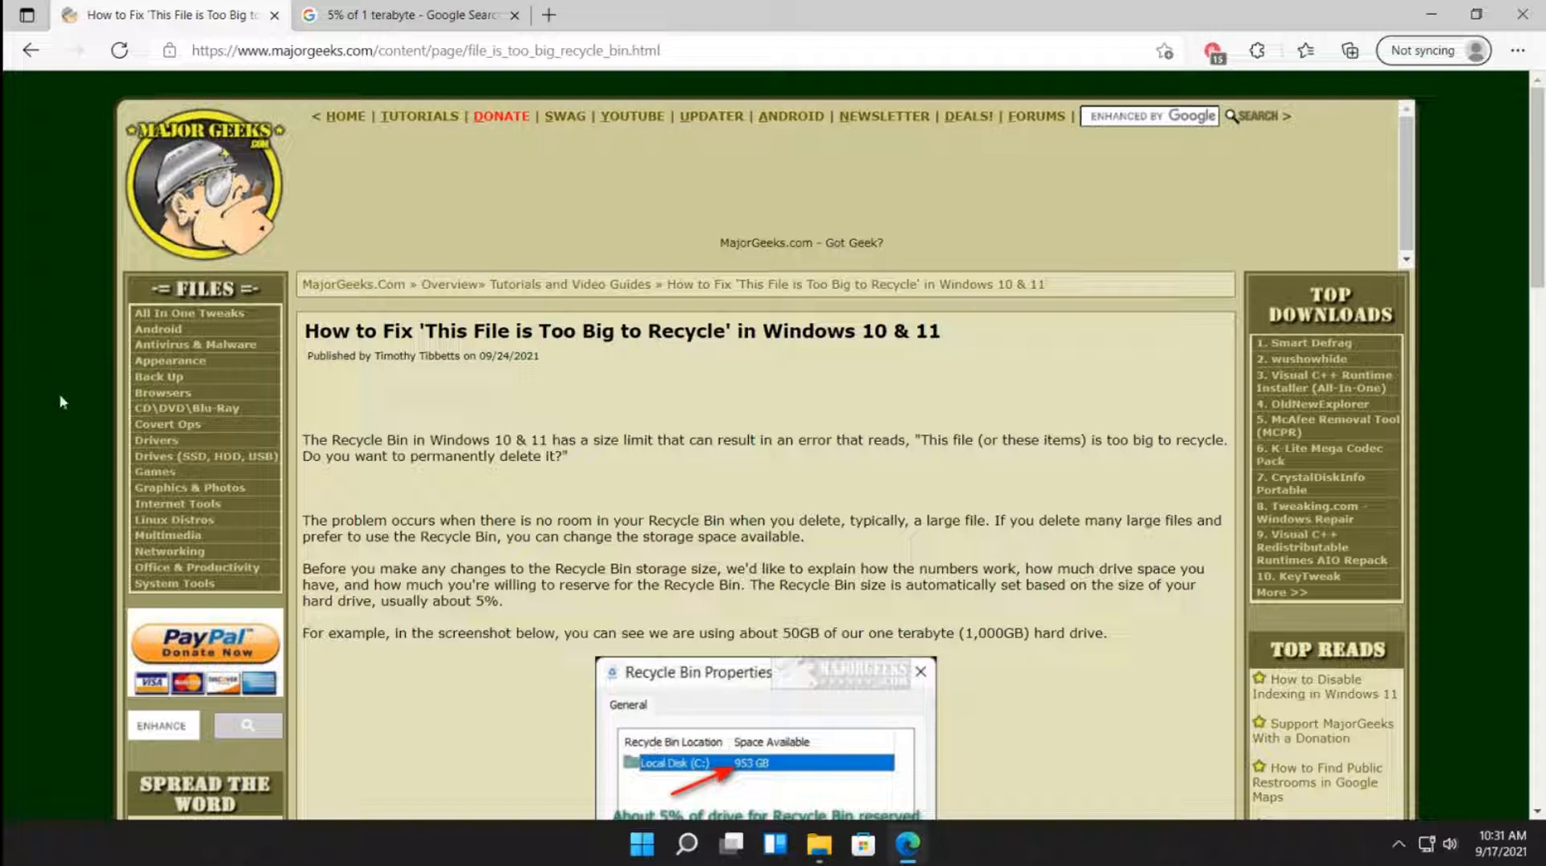
{"action": "mouse_move", "coordinate": [525, 394]}
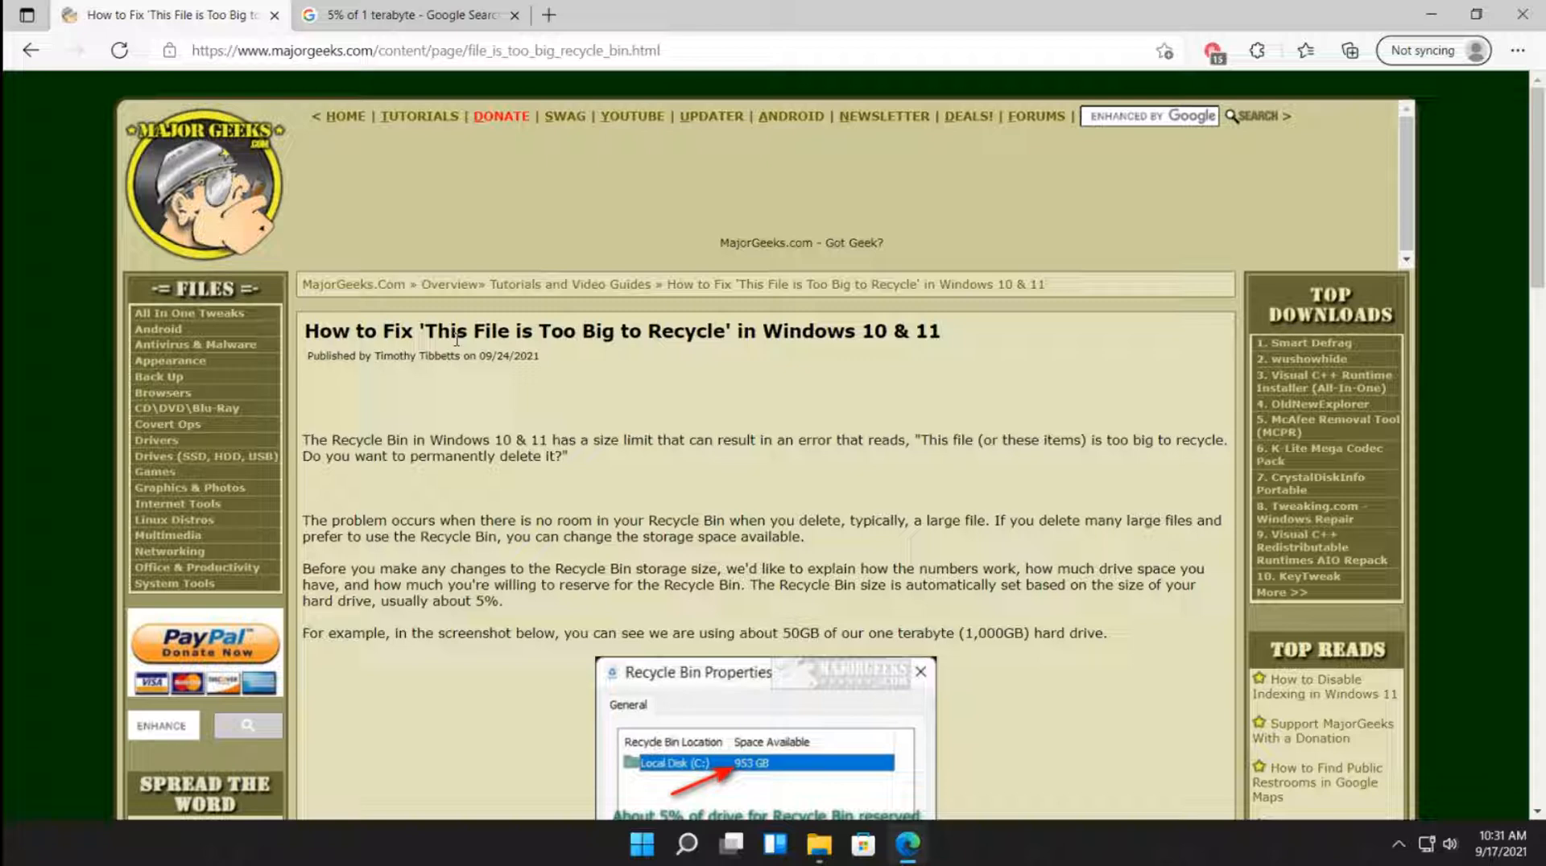
{"action": "mouse_move", "coordinate": [450, 411]}
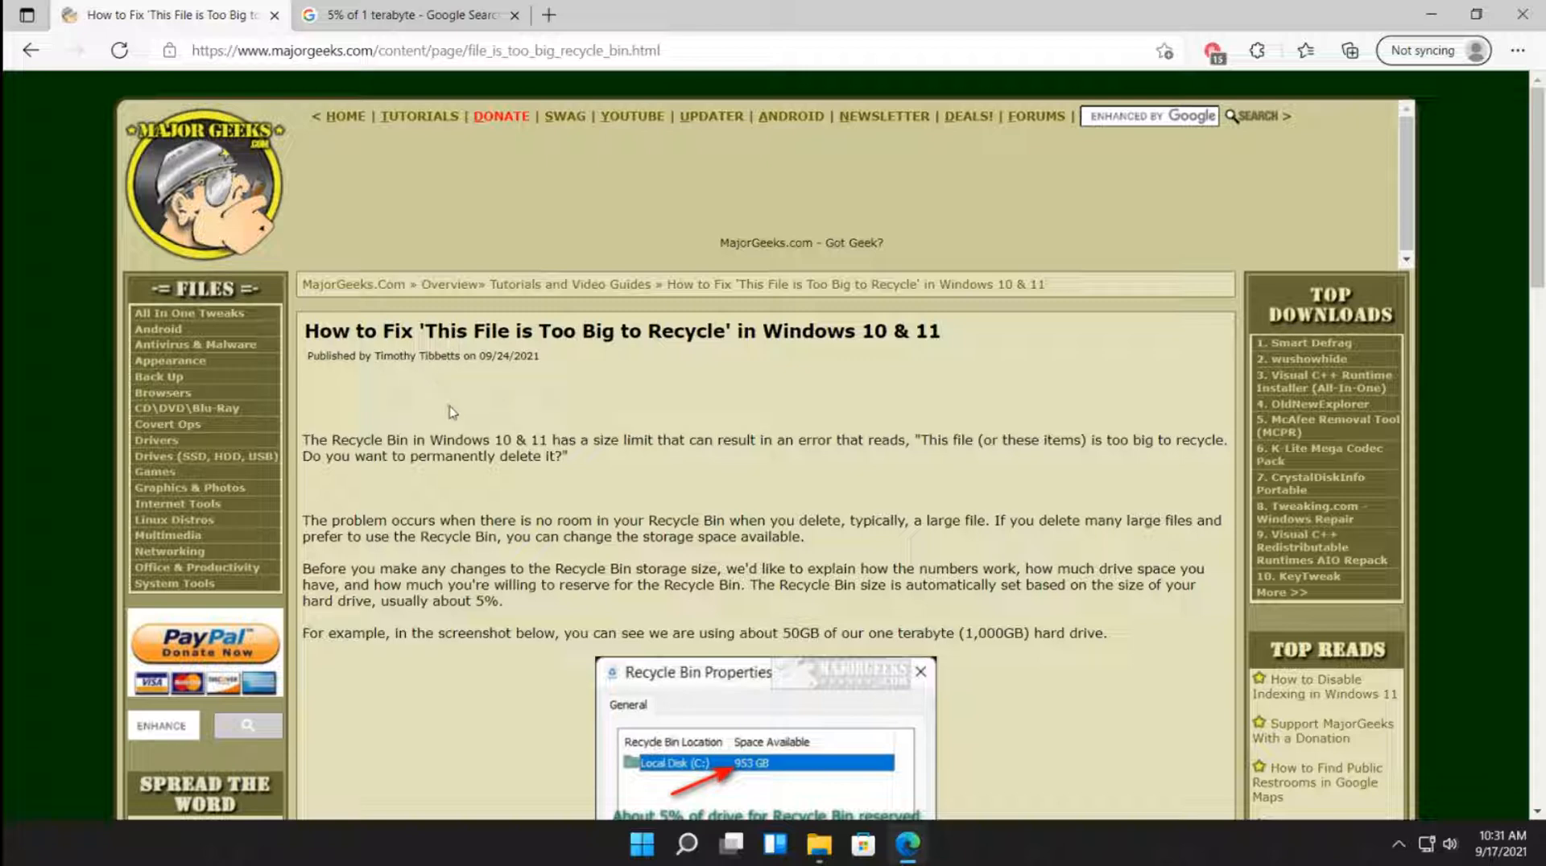
Scroll the article until its example Recycle Bin Properties screenshot (50855 MB) is fully visible
{"action": "scroll", "scroll_direction": "down", "scroll_amount": 3}
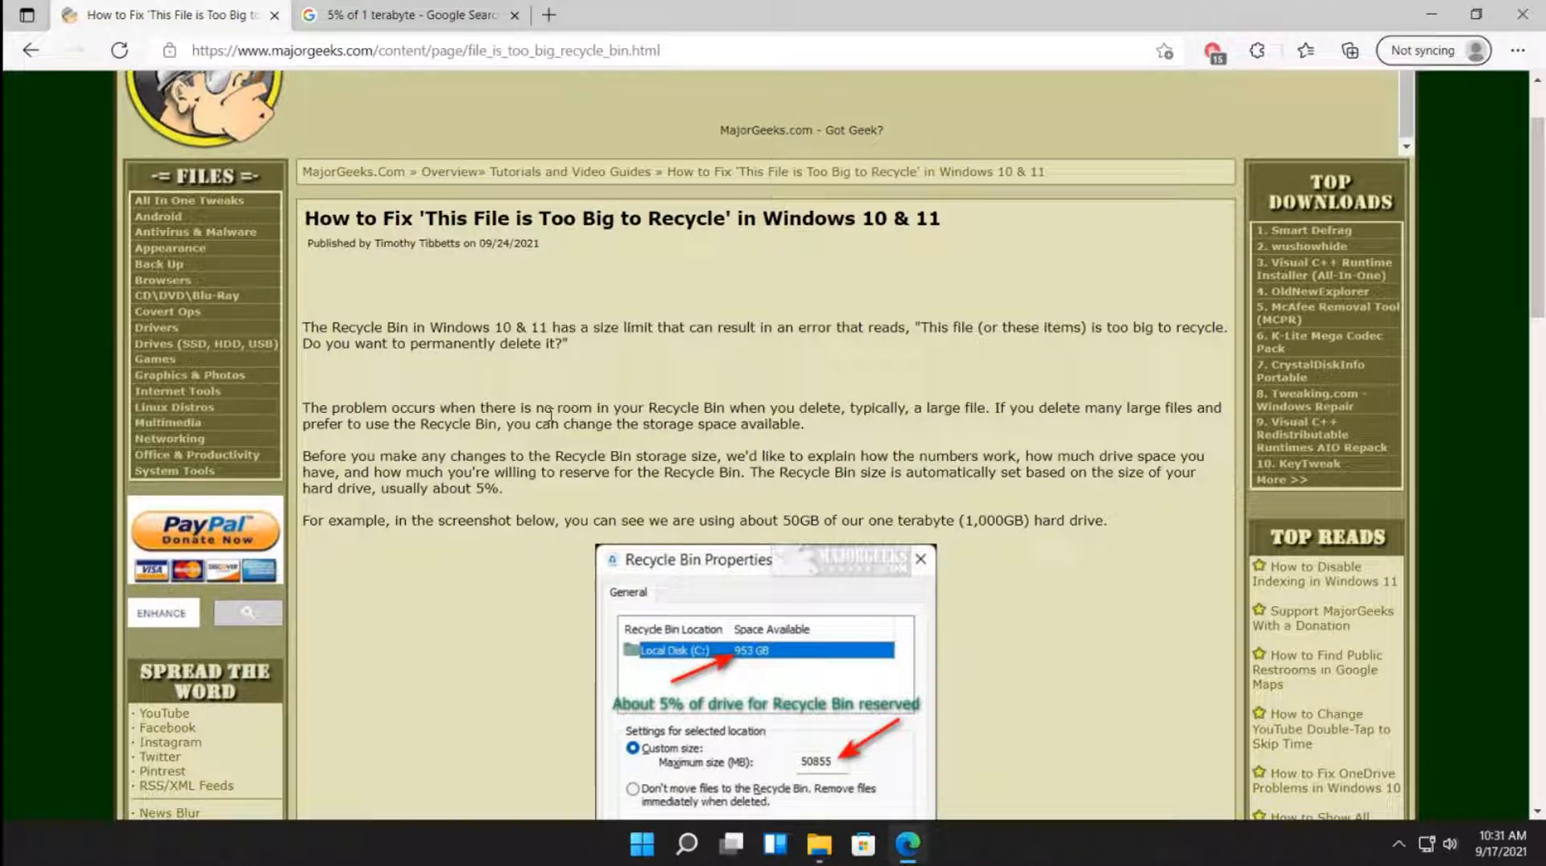
{"action": "scroll", "scroll_direction": "down", "scroll_amount": 3}
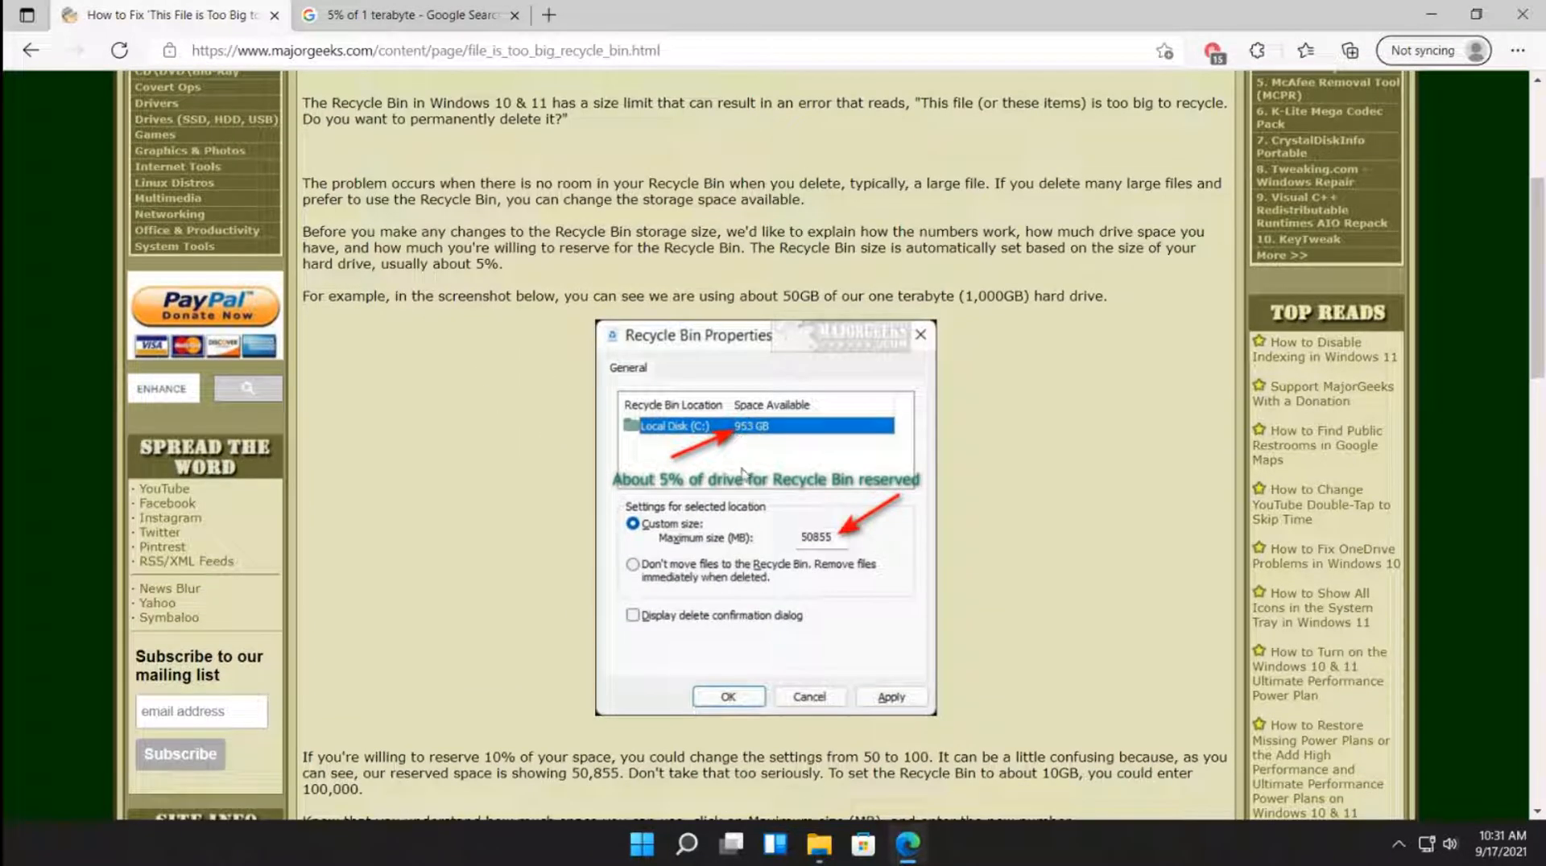
{"action": "mouse_move", "coordinate": [760, 443]}
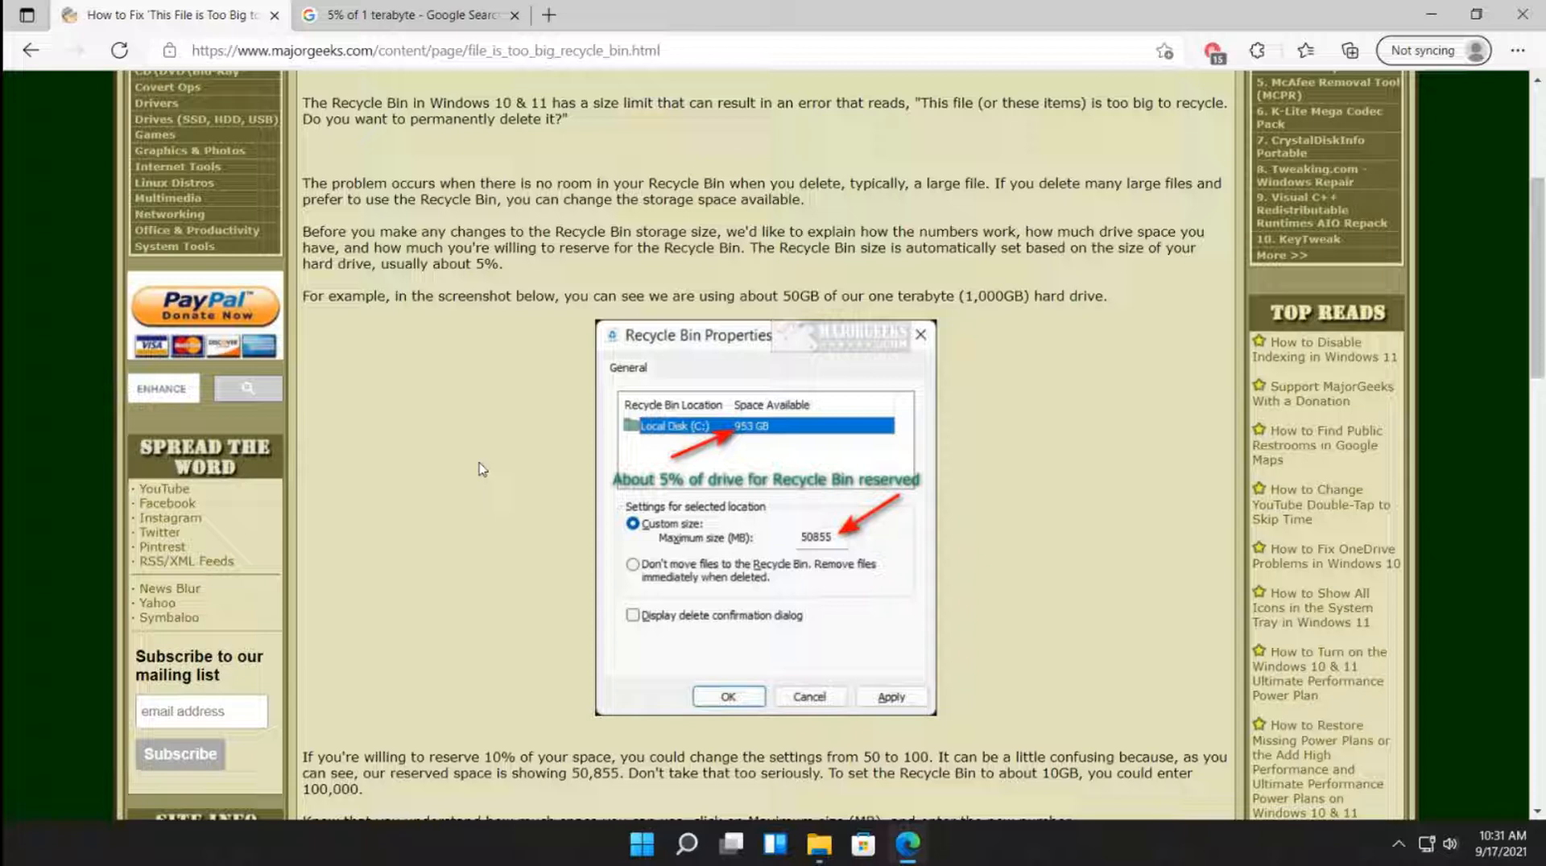
{"action": "mouse_move", "coordinate": [744, 433]}
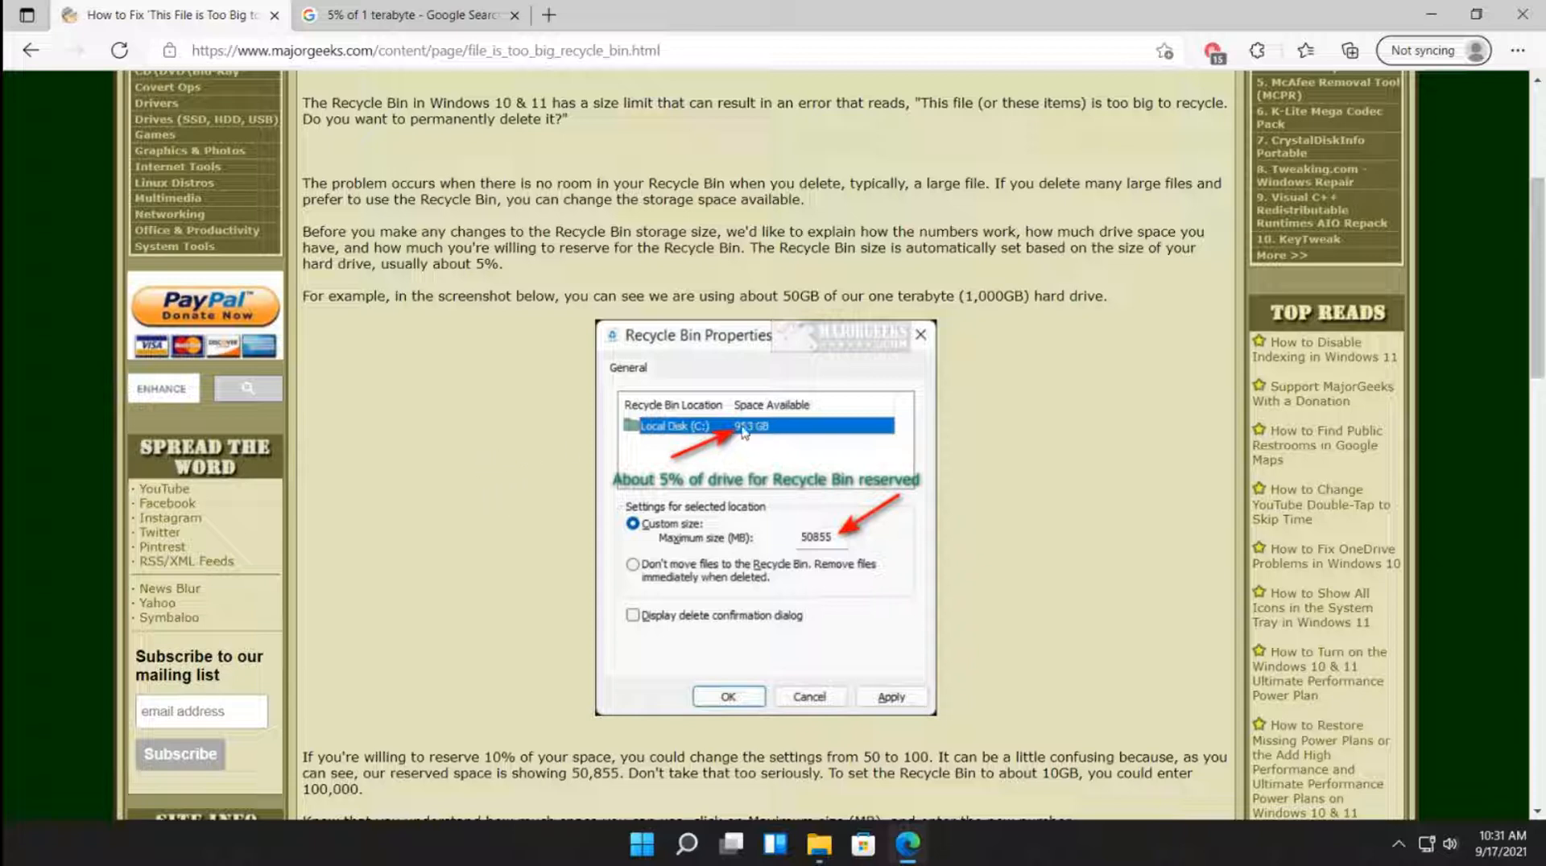
{"action": "mouse_move", "coordinate": [699, 443]}
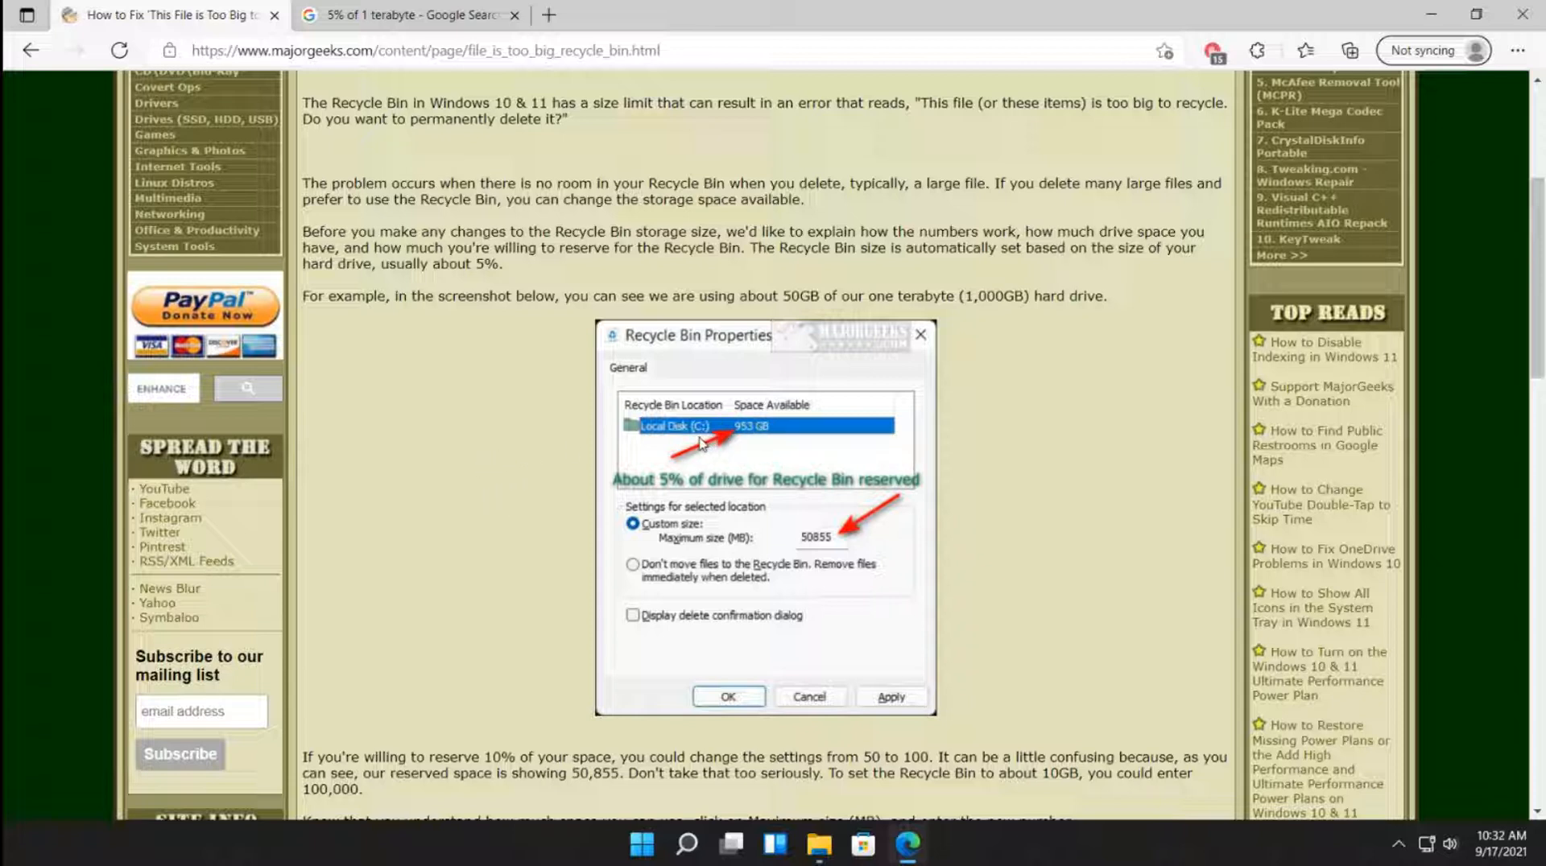
{"action": "mouse_move", "coordinate": [547, 501]}
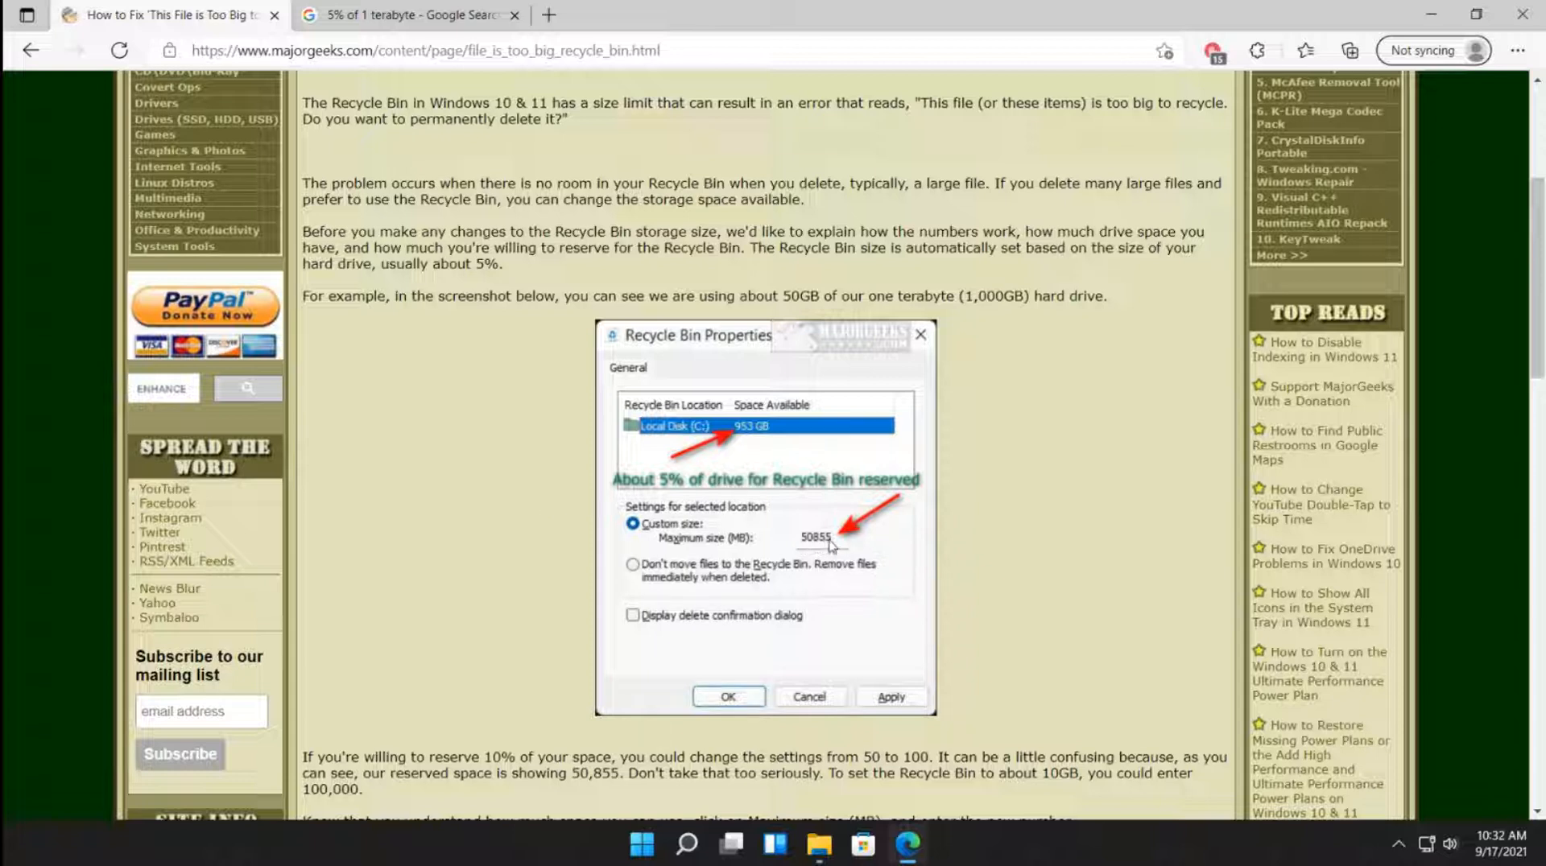
{"action": "mouse_move", "coordinate": [425, 385]}
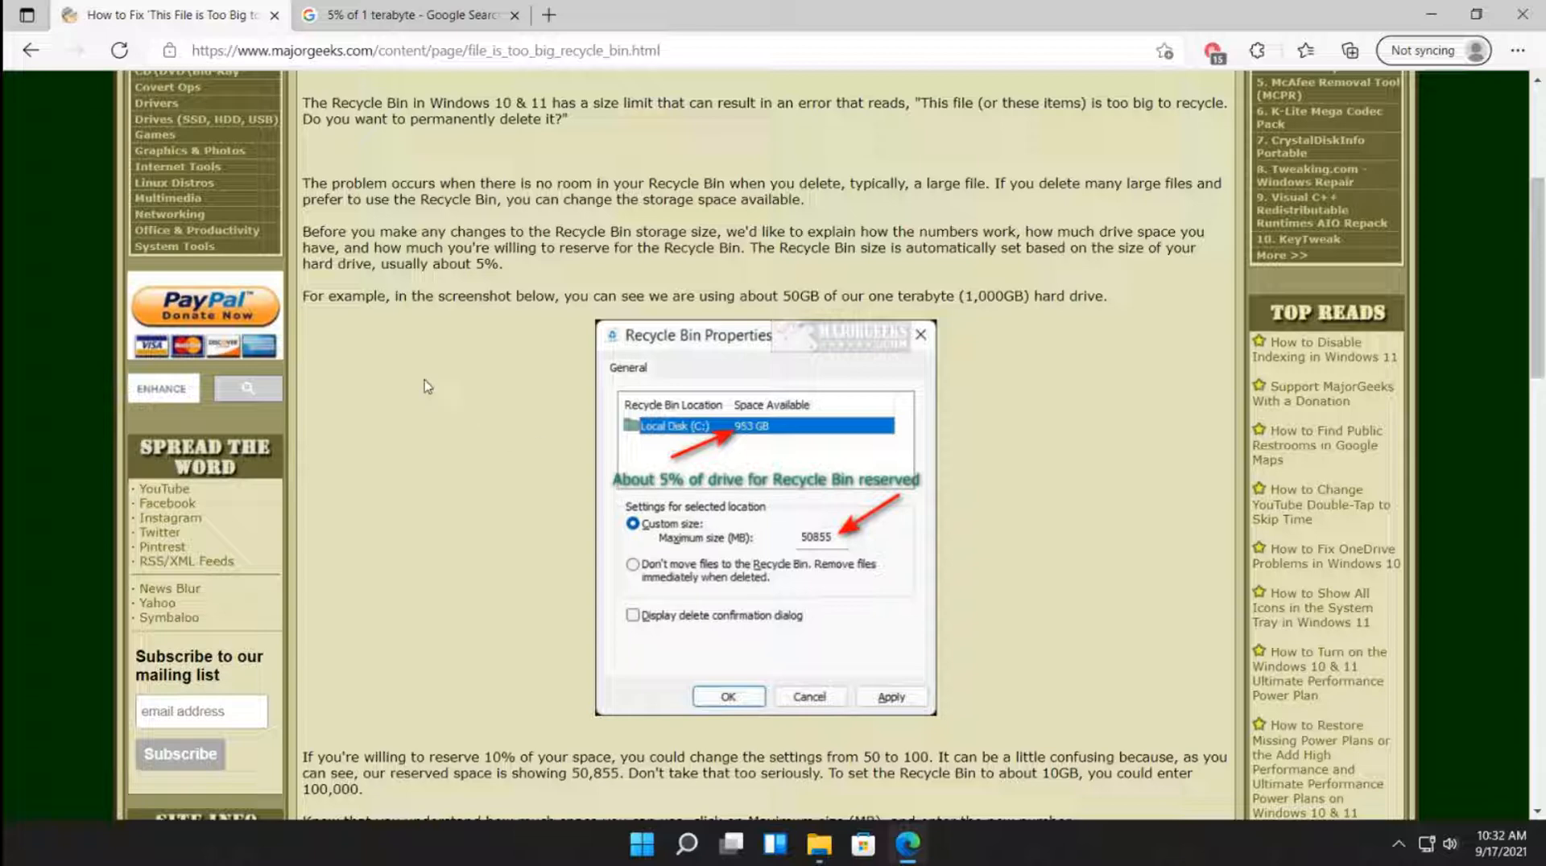
View the Google result that 5% of 1 terabyte is 50 gigabytes, then close that search tab
{"action": "left_click", "coordinate": [414, 15]}
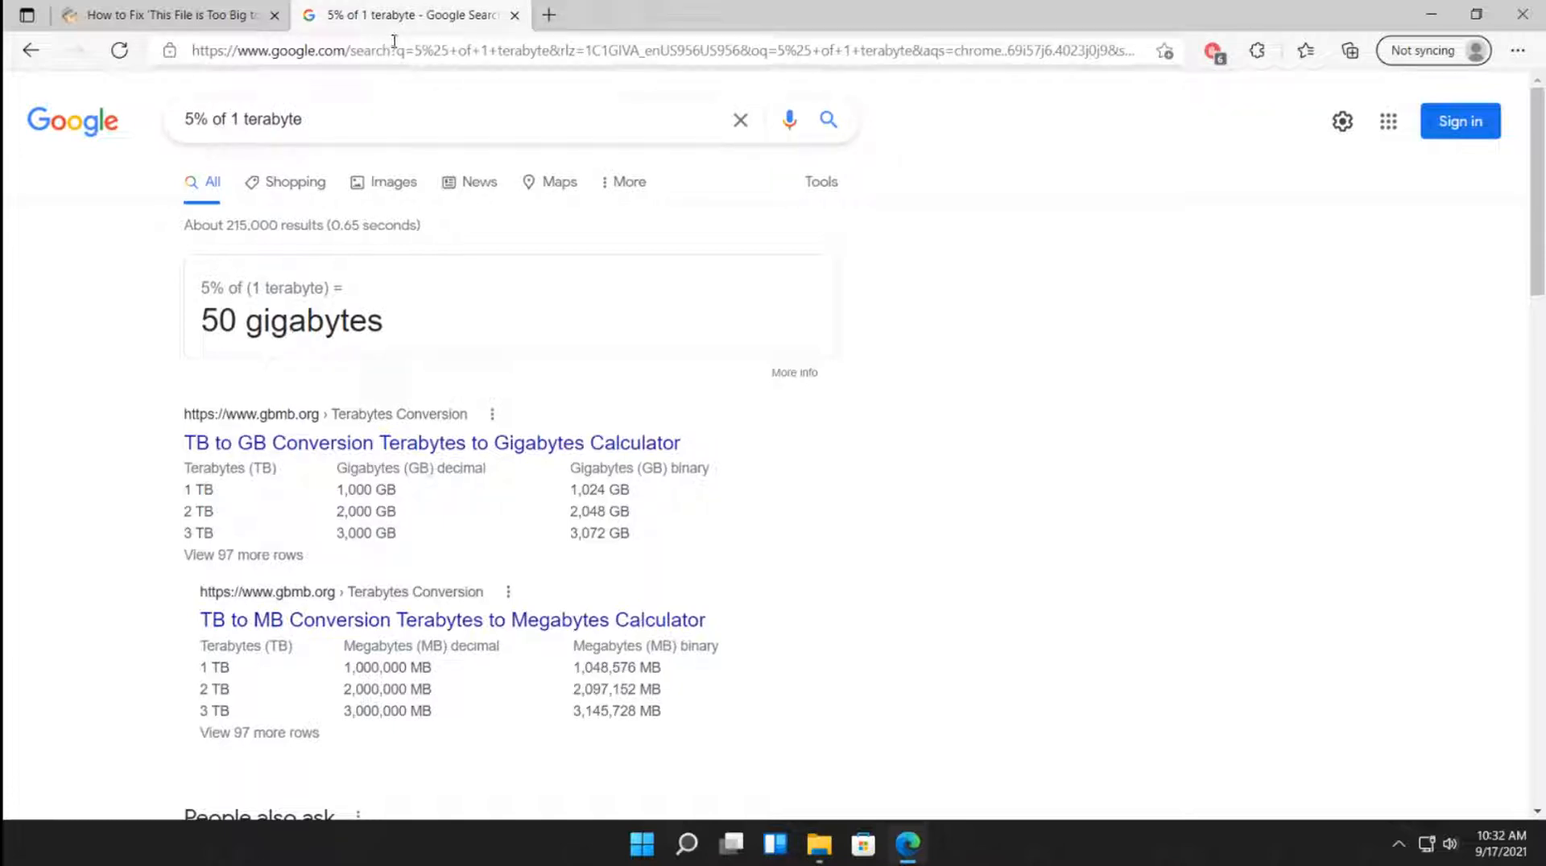
{"action": "mouse_move", "coordinate": [425, 15]}
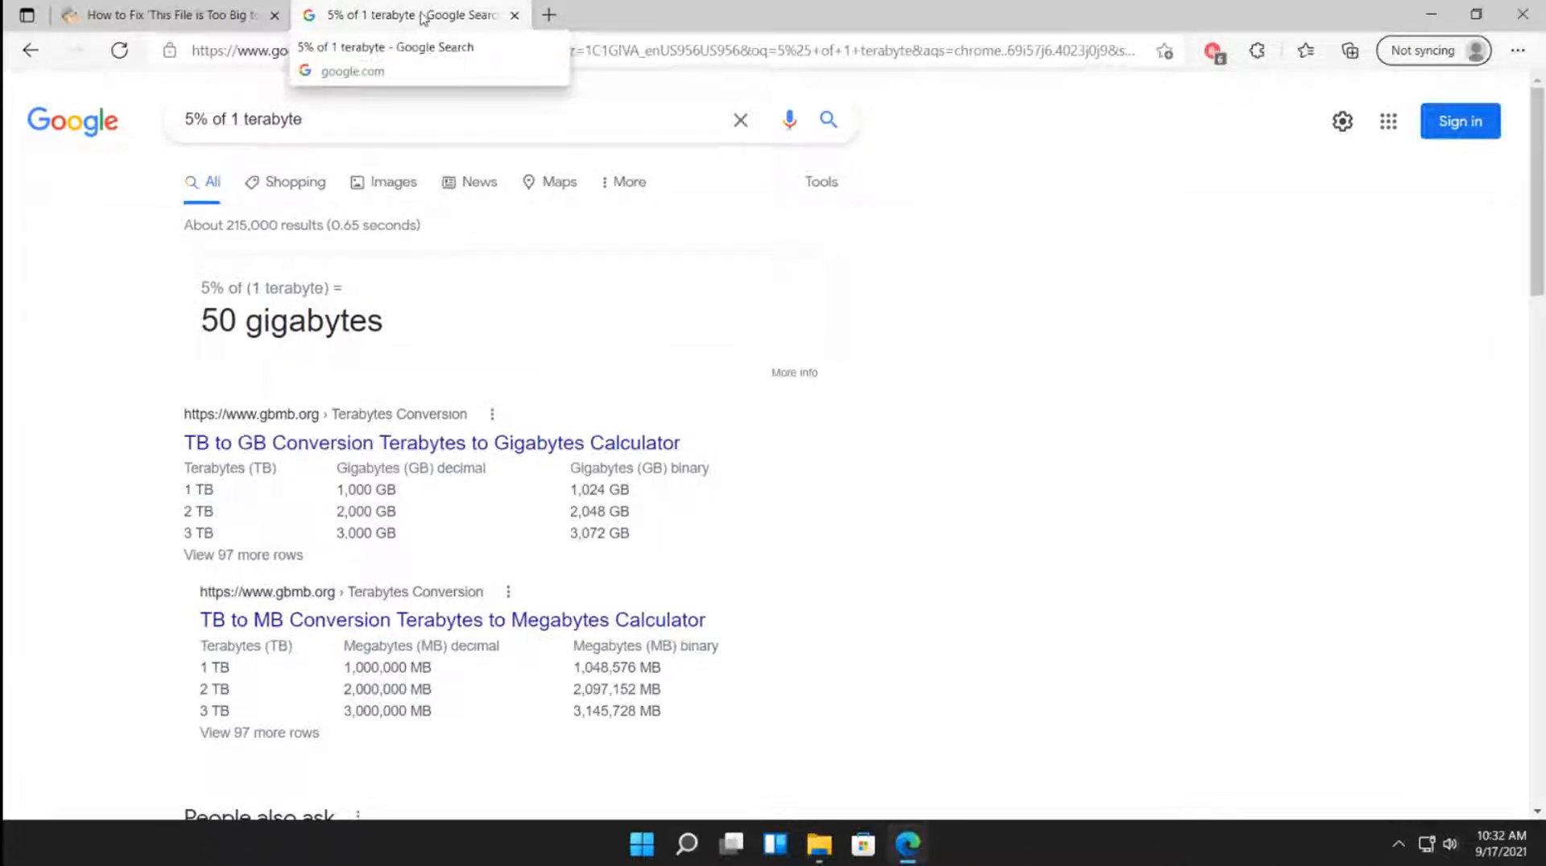
{"action": "left_click", "coordinate": [161, 16]}
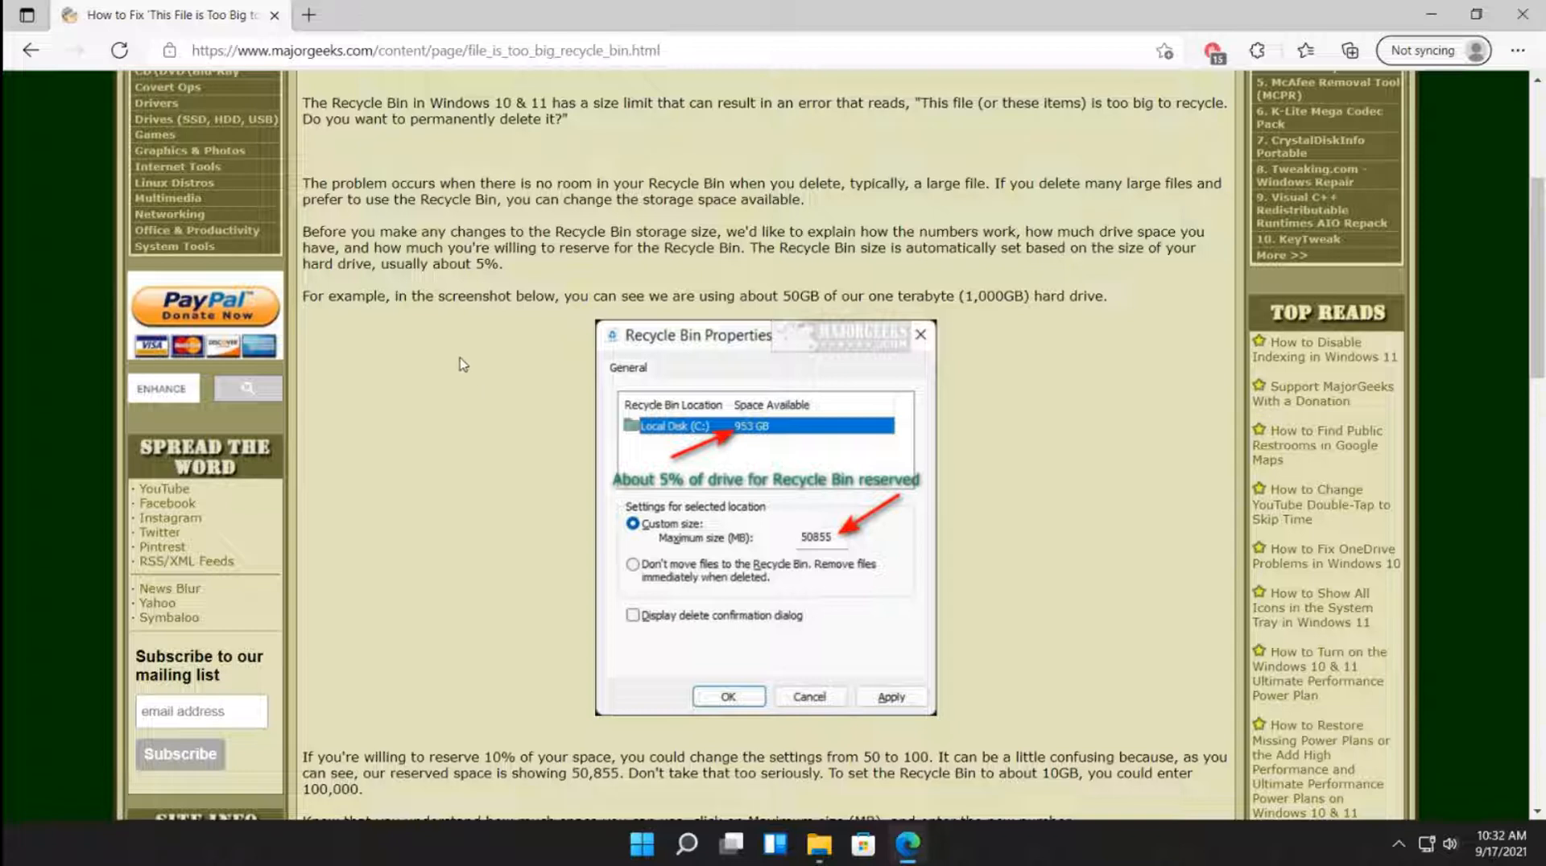
{"action": "mouse_move", "coordinate": [497, 370]}
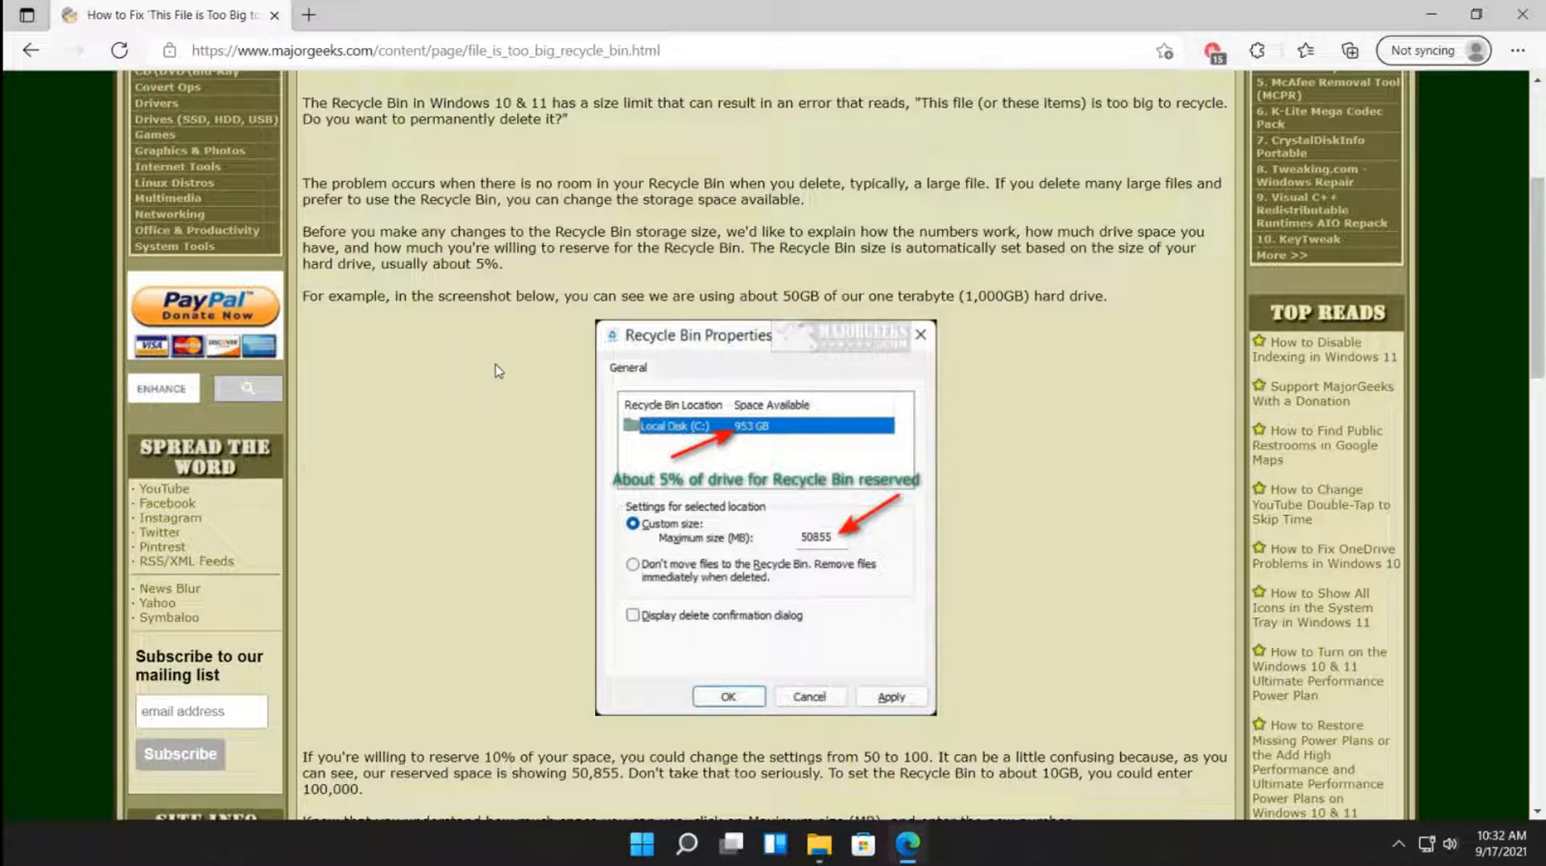
{"action": "mouse_move", "coordinate": [721, 457]}
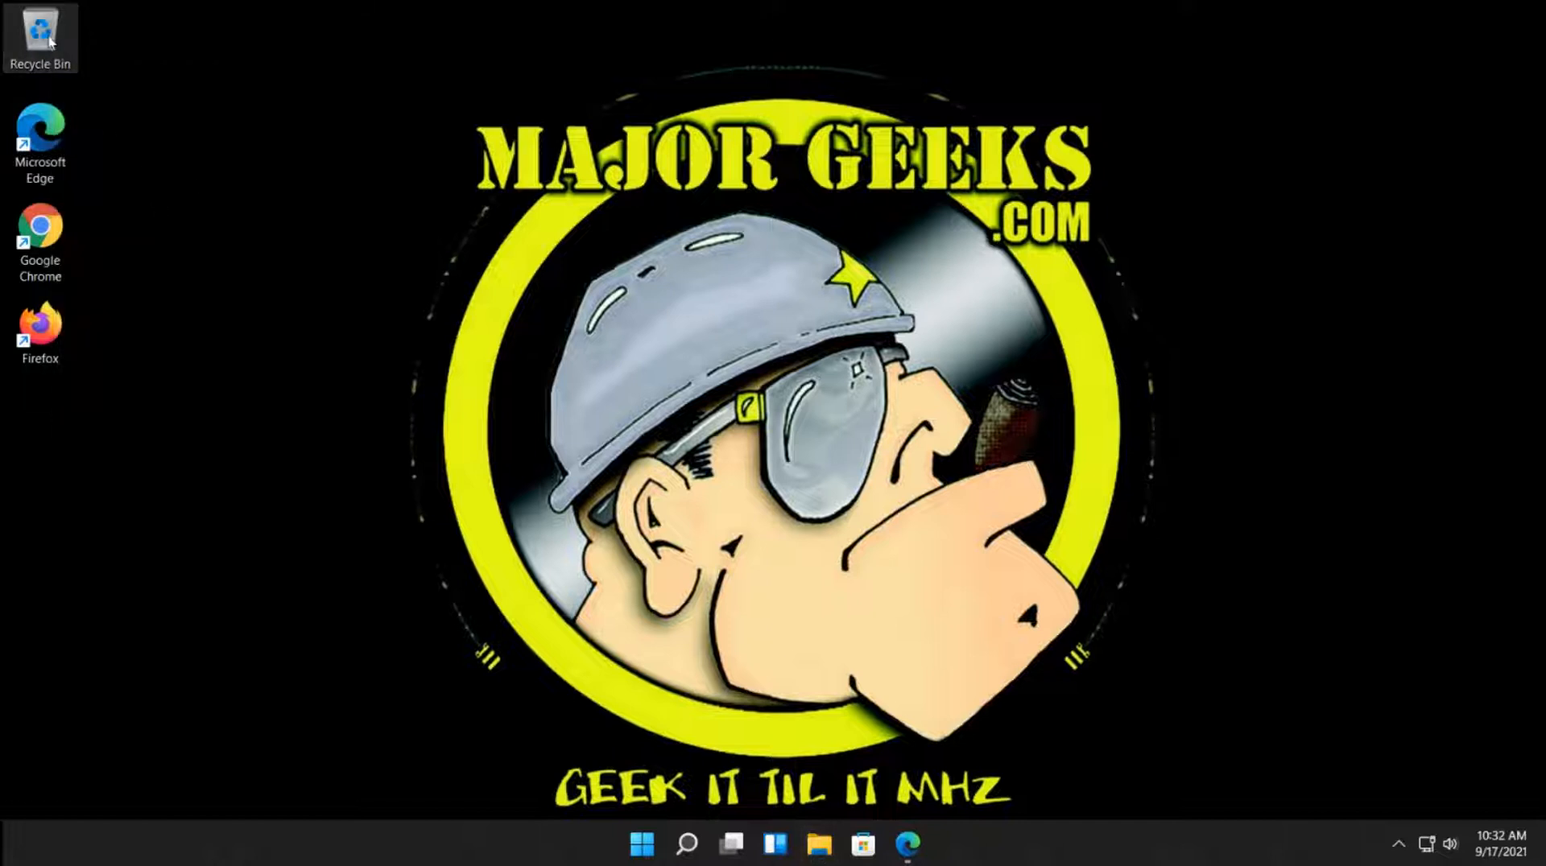
Bring up the Recycle Bin's Properties from its desktop icon context menu
{"action": "right_click", "coordinate": [40, 27]}
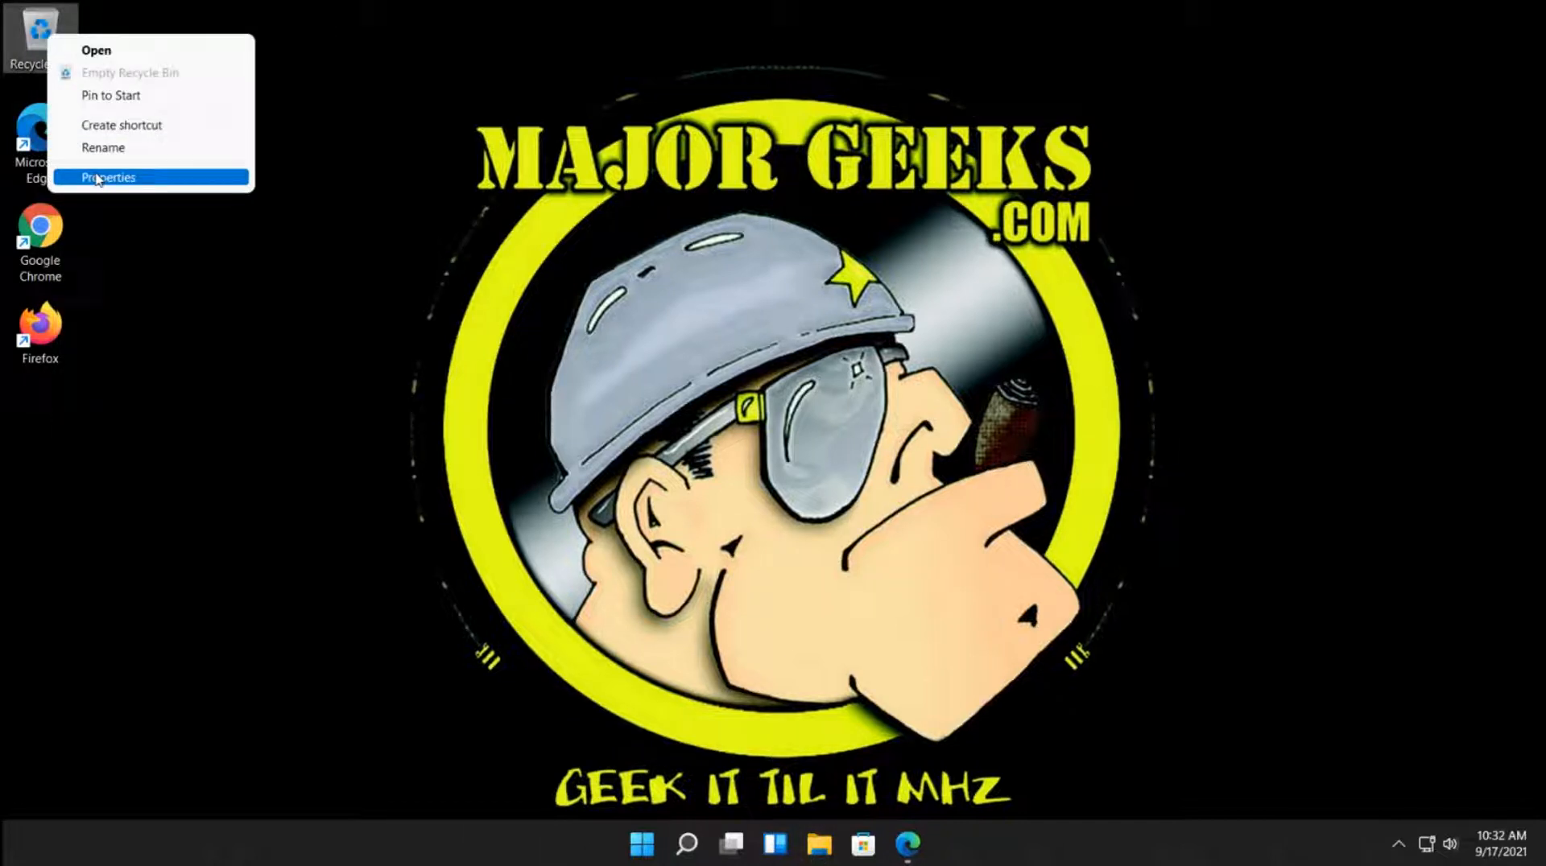
{"action": "left_click", "coordinate": [110, 177]}
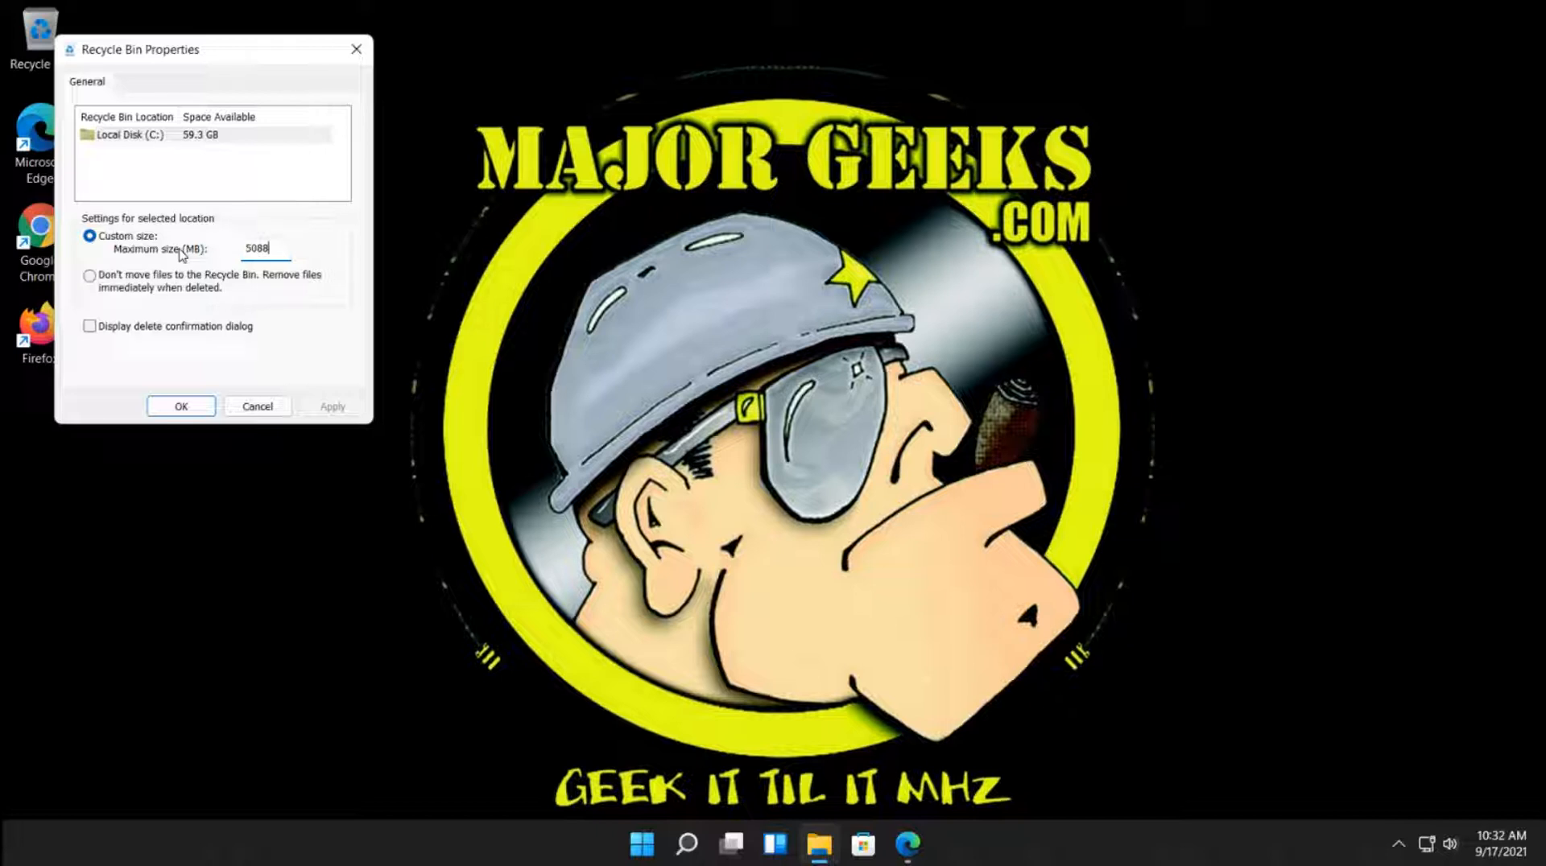
{"action": "mouse_move", "coordinate": [148, 235]}
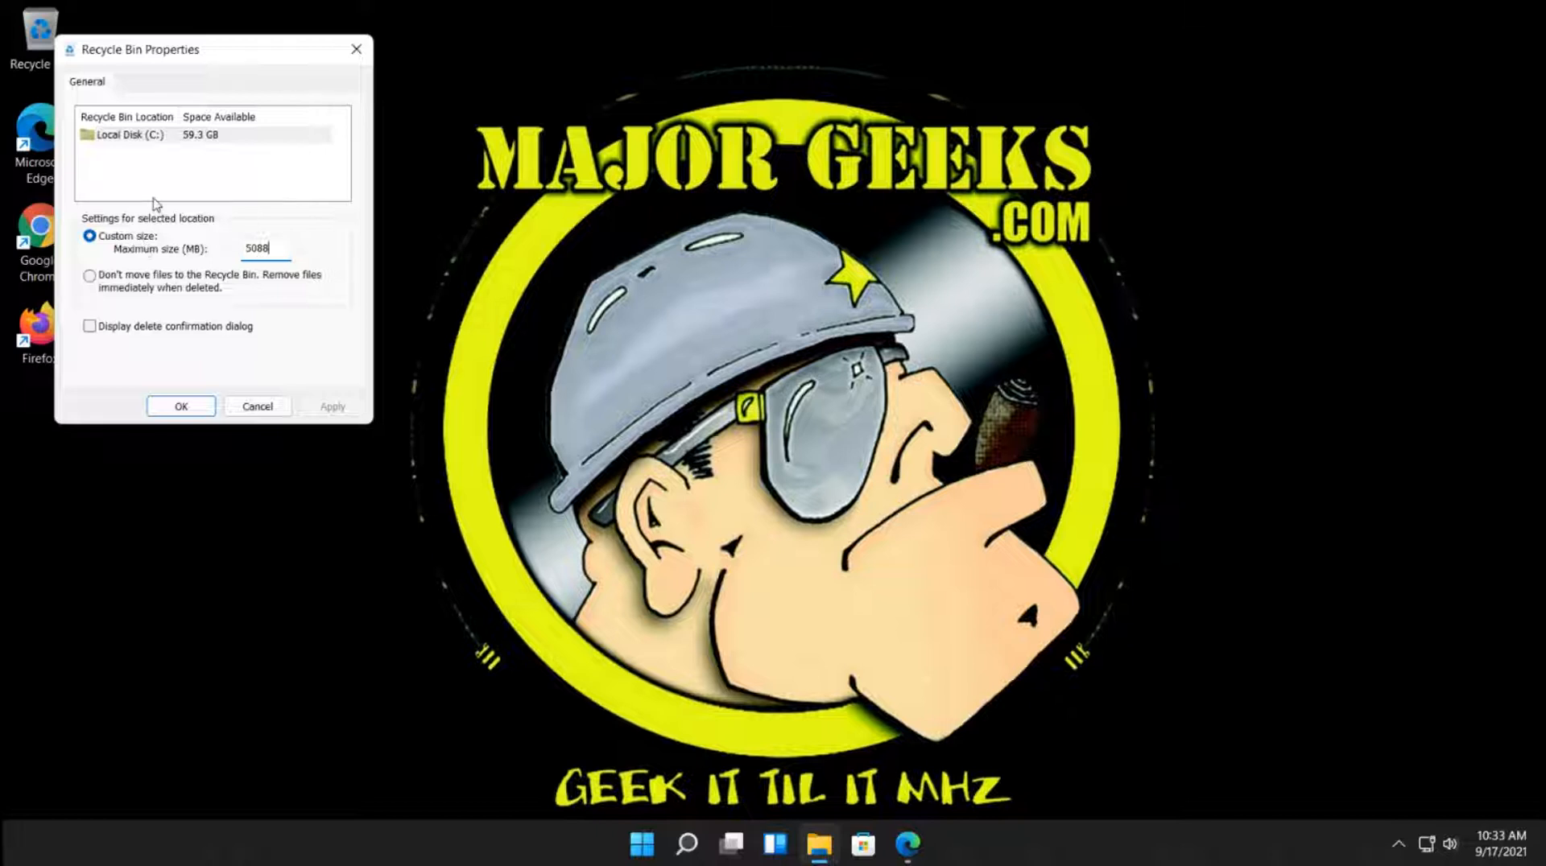
{"action": "mouse_move", "coordinate": [76, 215]}
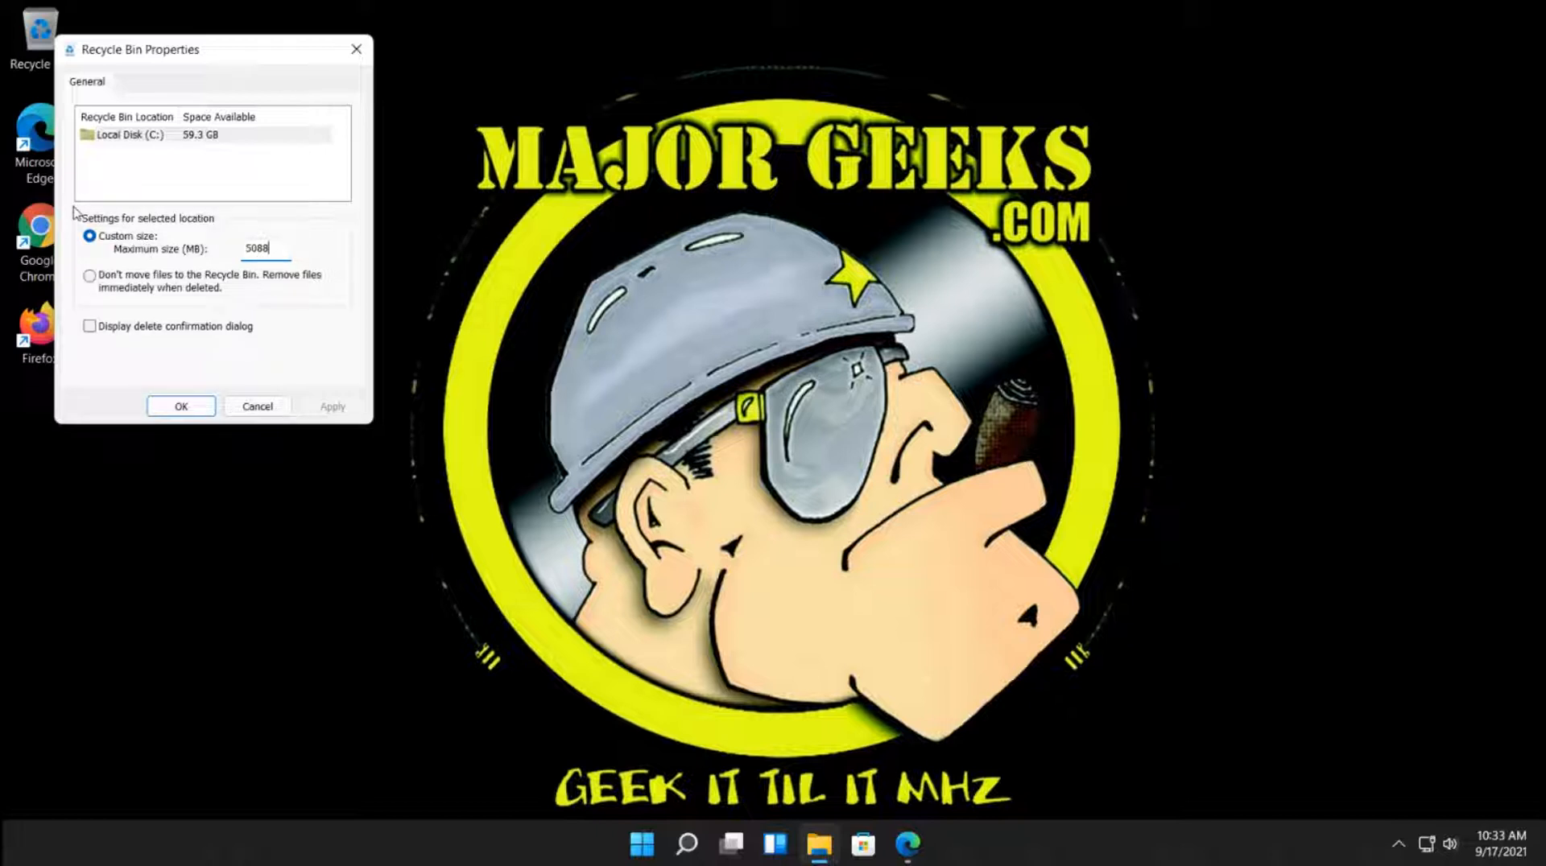
{"action": "mouse_move", "coordinate": [164, 158]}
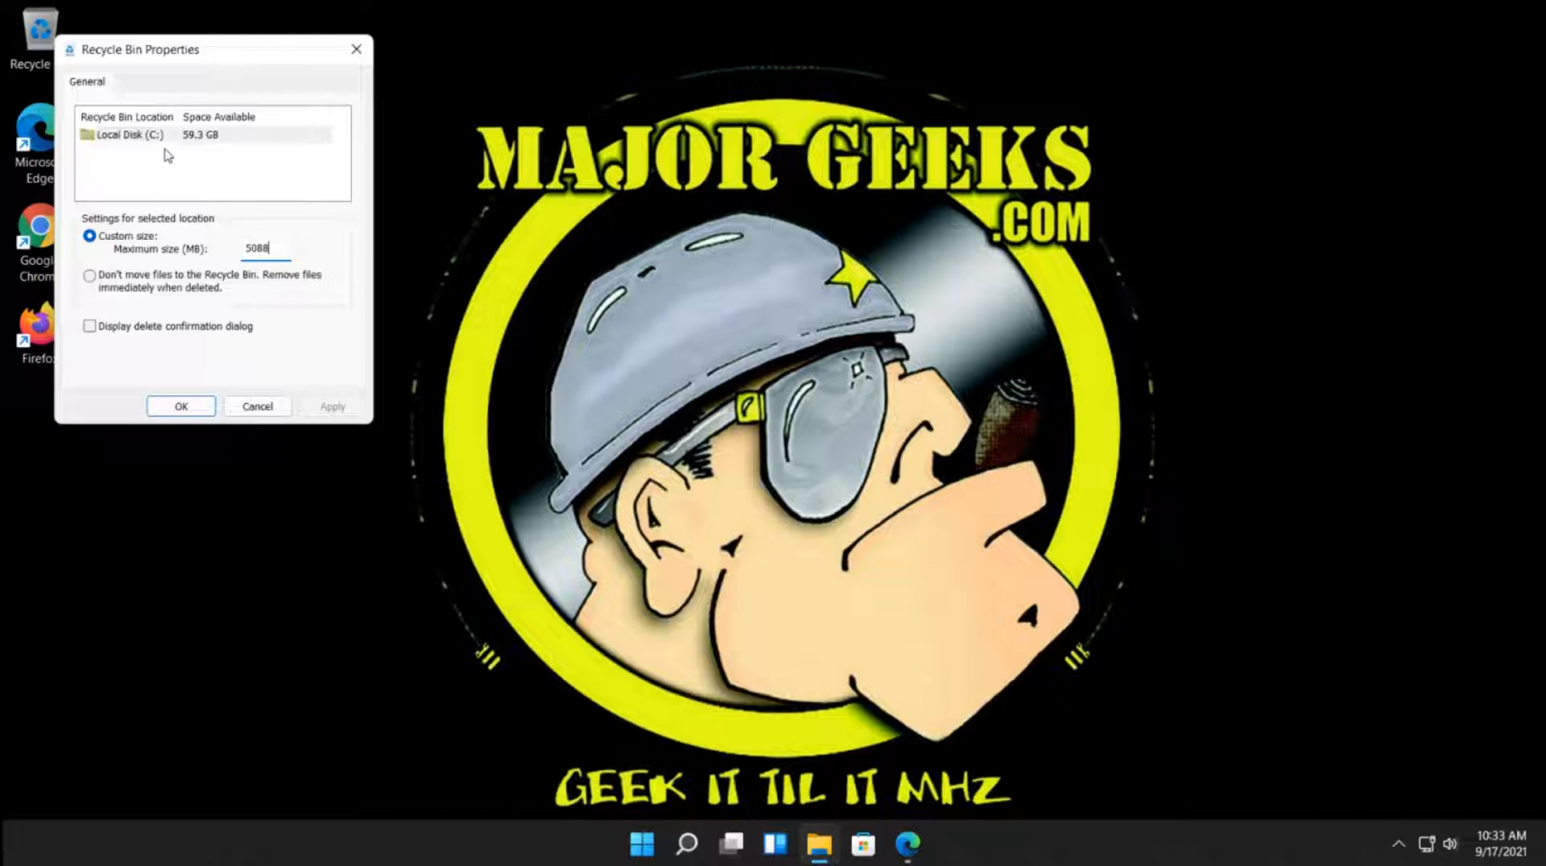
{"action": "mouse_move", "coordinate": [208, 67]}
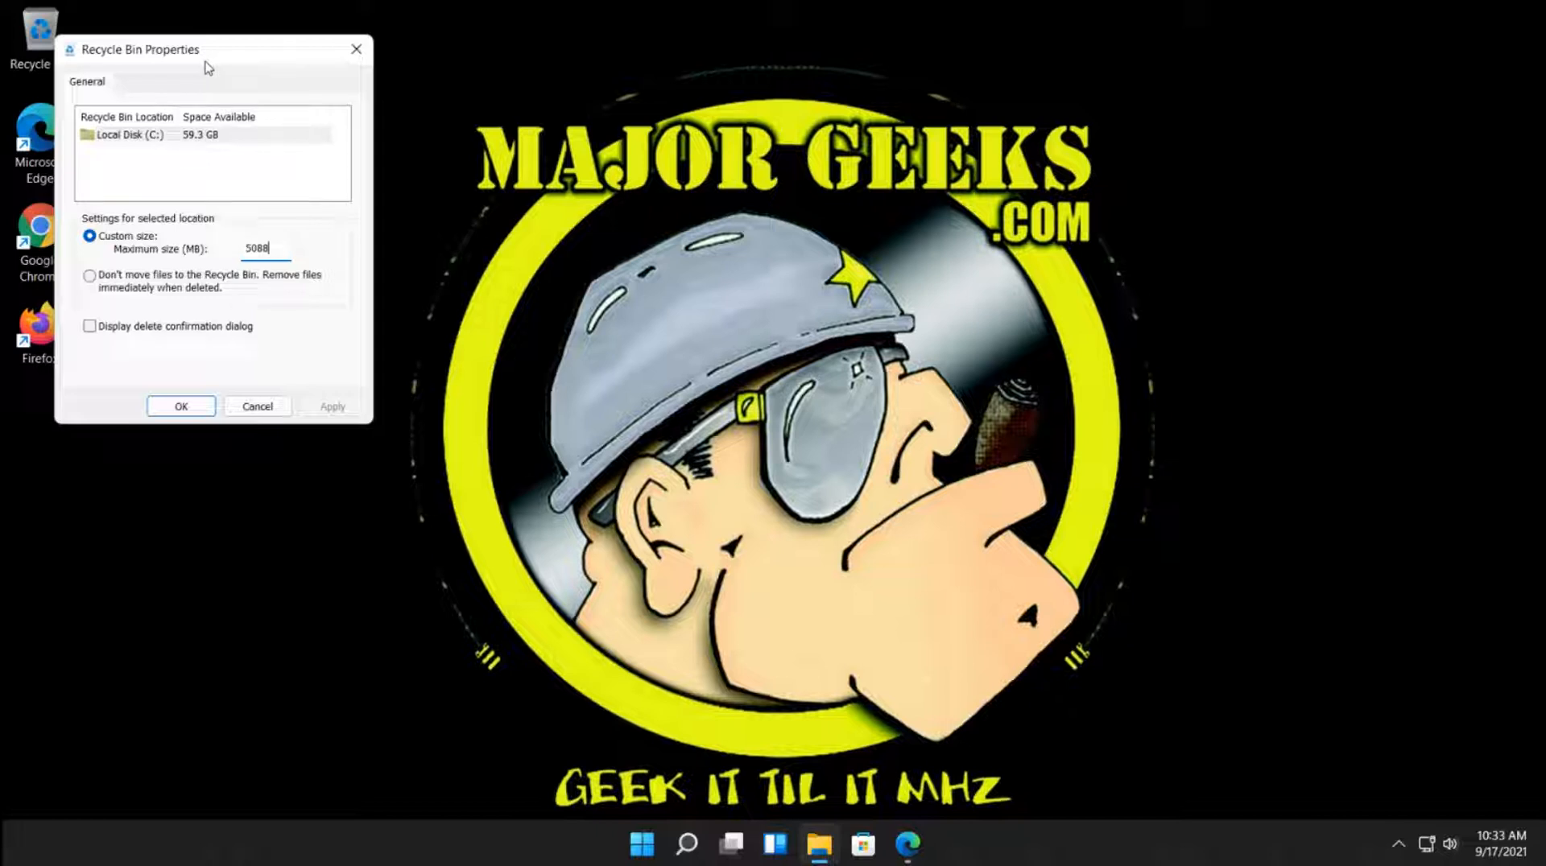
{"action": "mouse_move", "coordinate": [109, 192]}
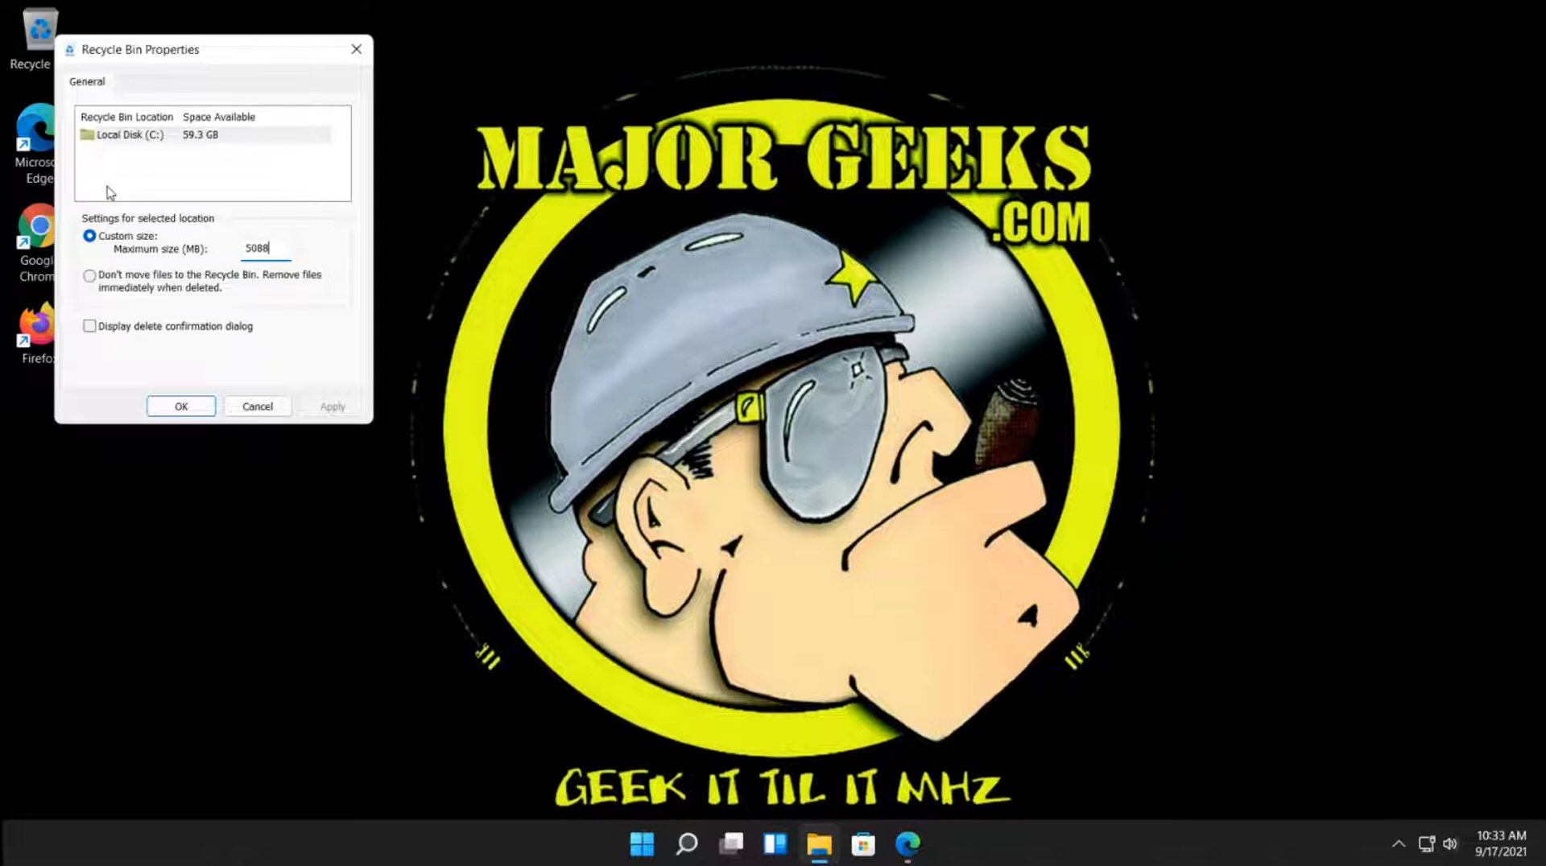
{"action": "mouse_move", "coordinate": [143, 186]}
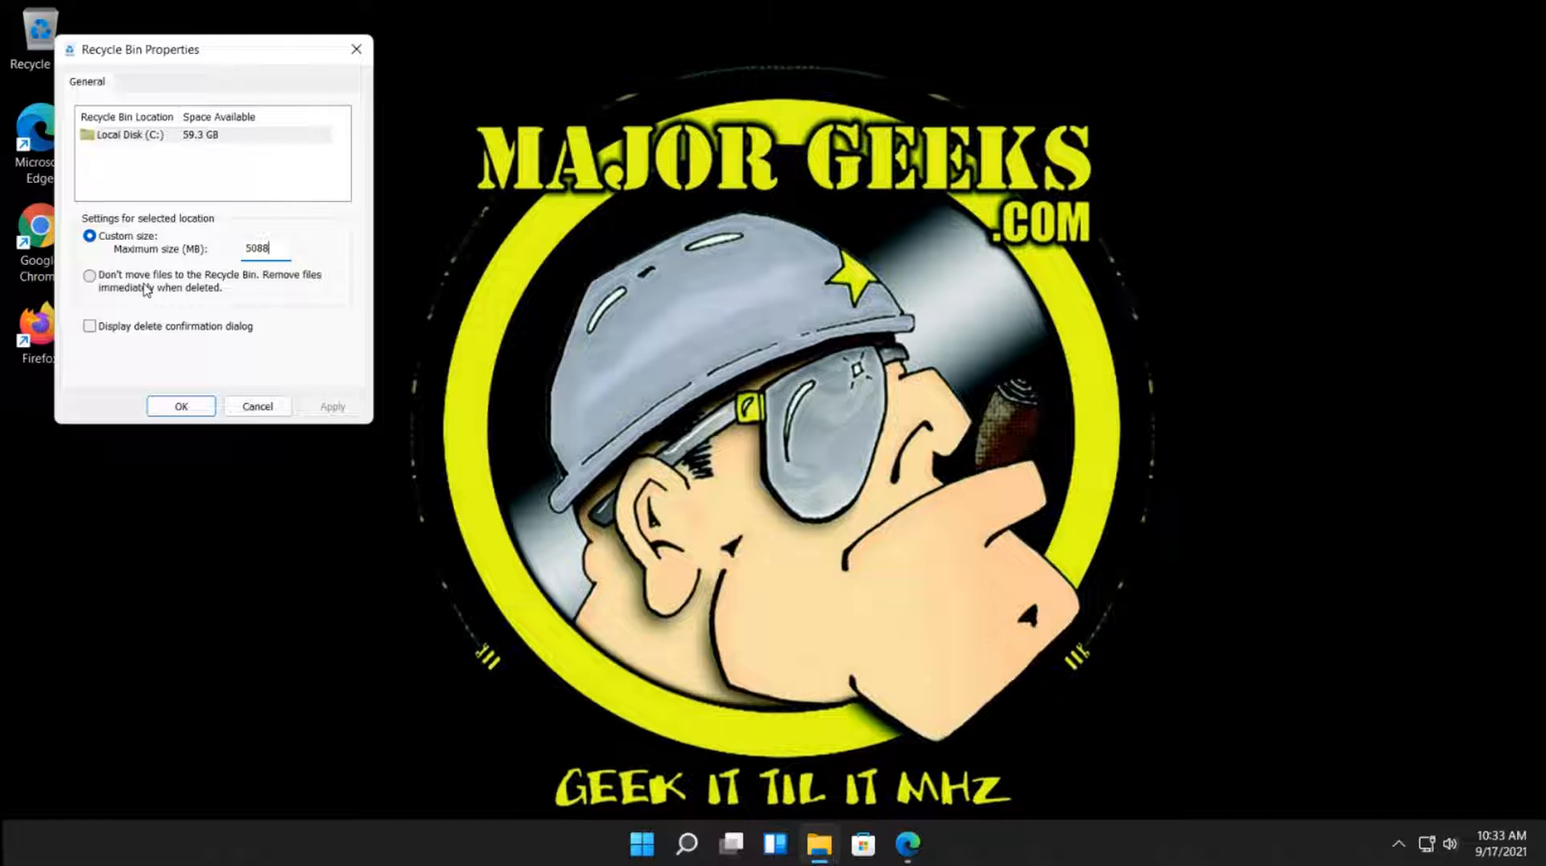
{"action": "mouse_move", "coordinate": [187, 237]}
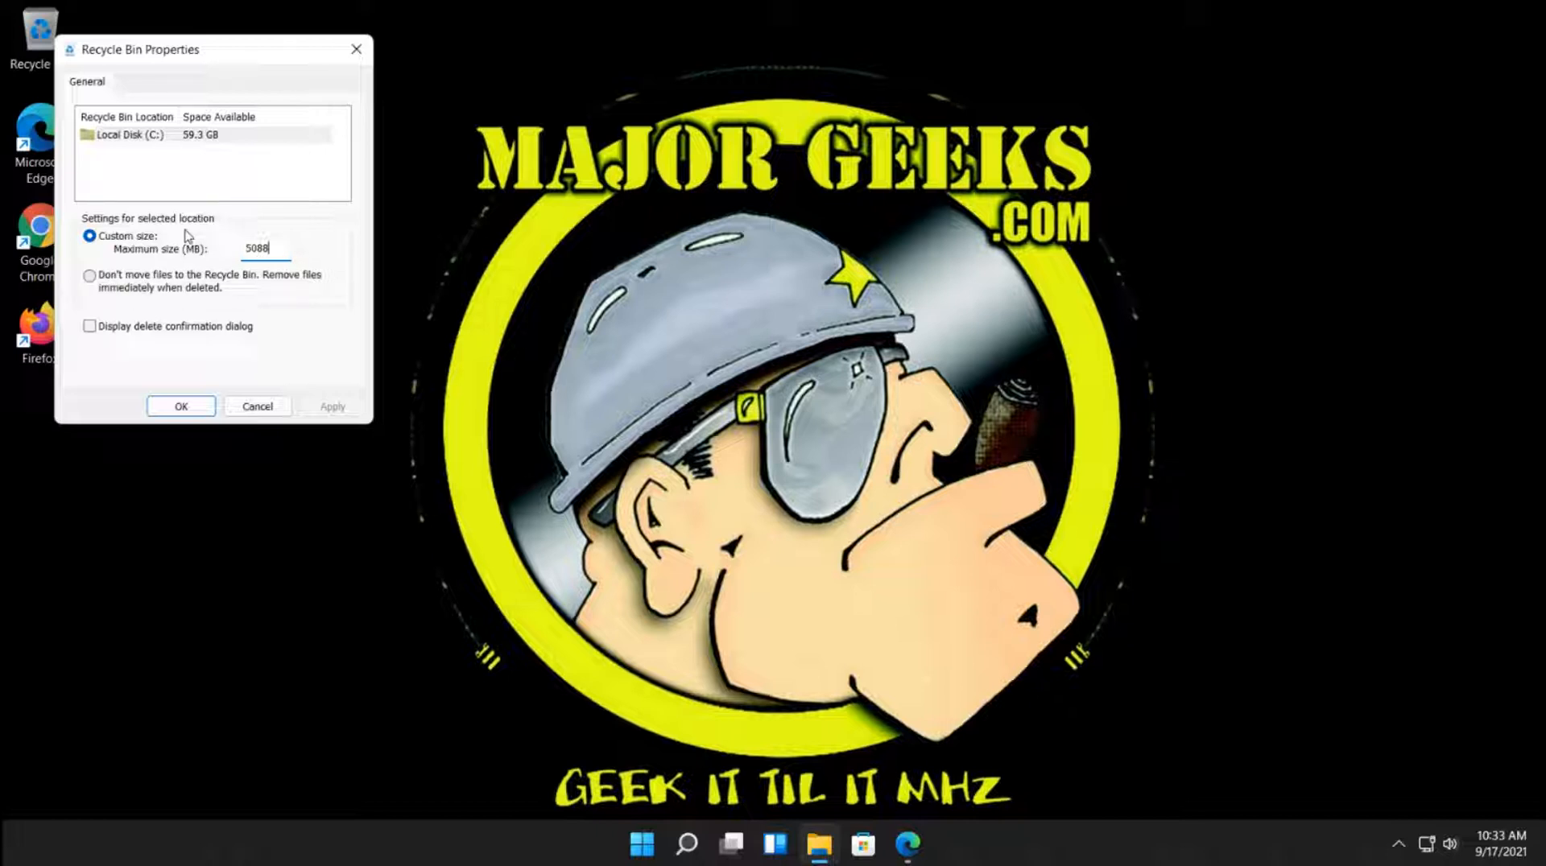
{"action": "mouse_move", "coordinate": [212, 325]}
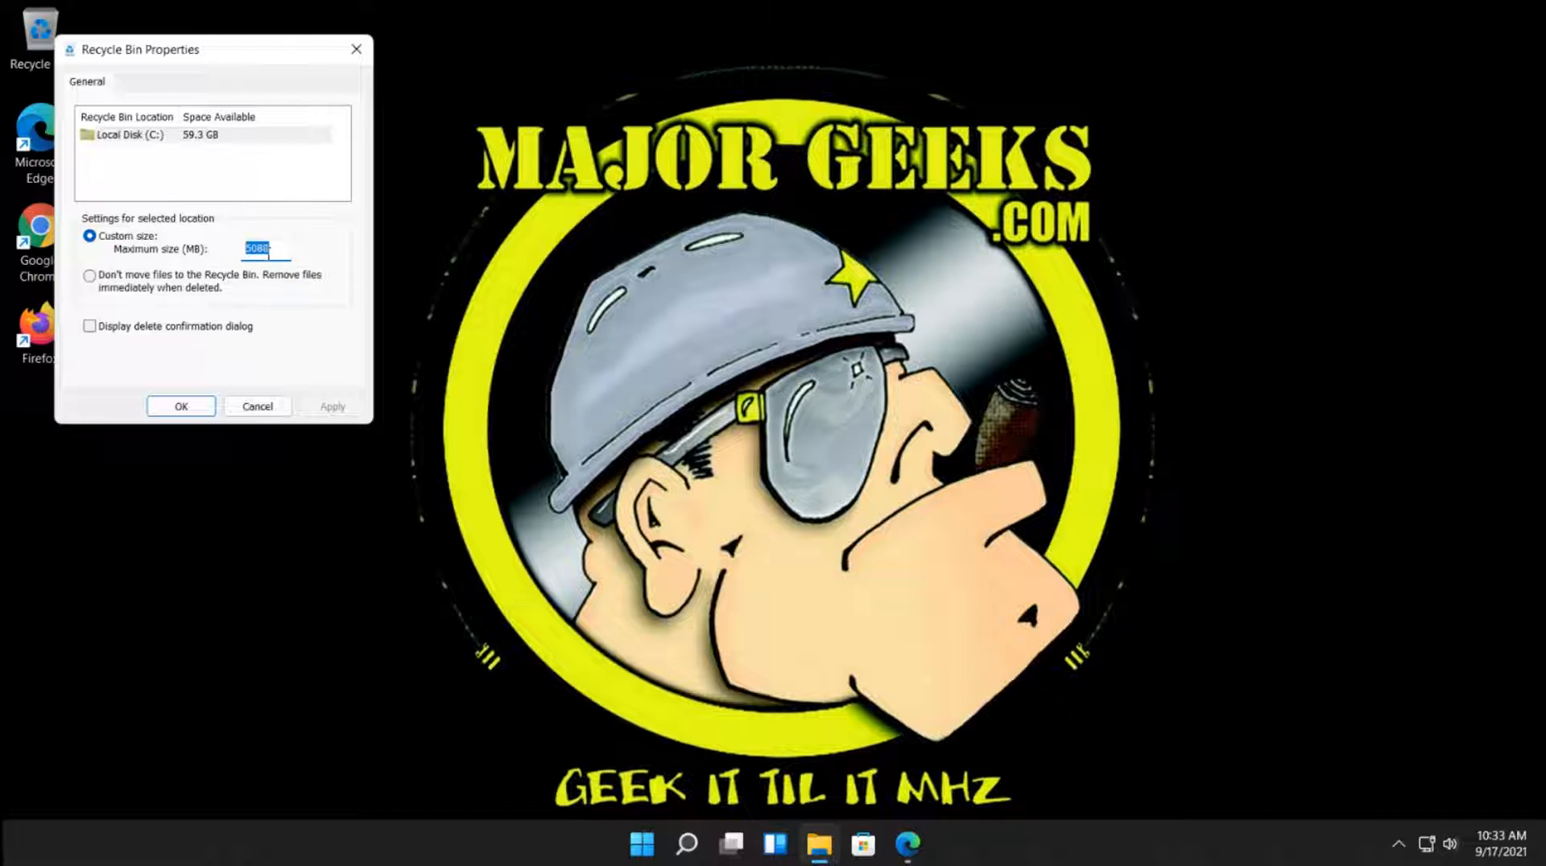
Change the Recycle Bin maximum size from 5088 to 10000 MB and confirm, closing the dialog
{"action": "left_click", "coordinate": [267, 248]}
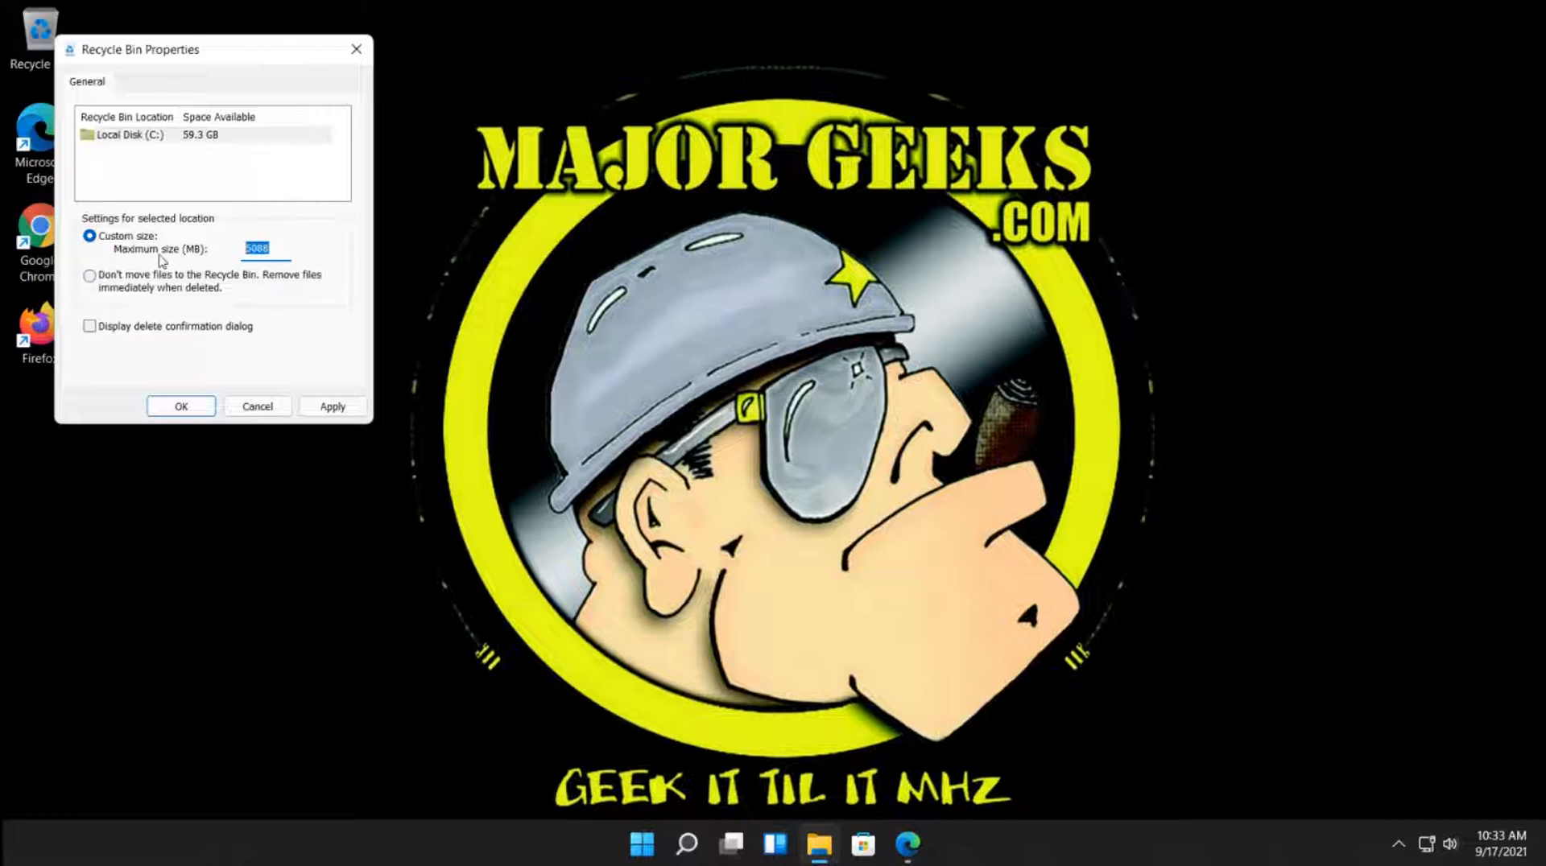
{"action": "type", "text": "10000"}
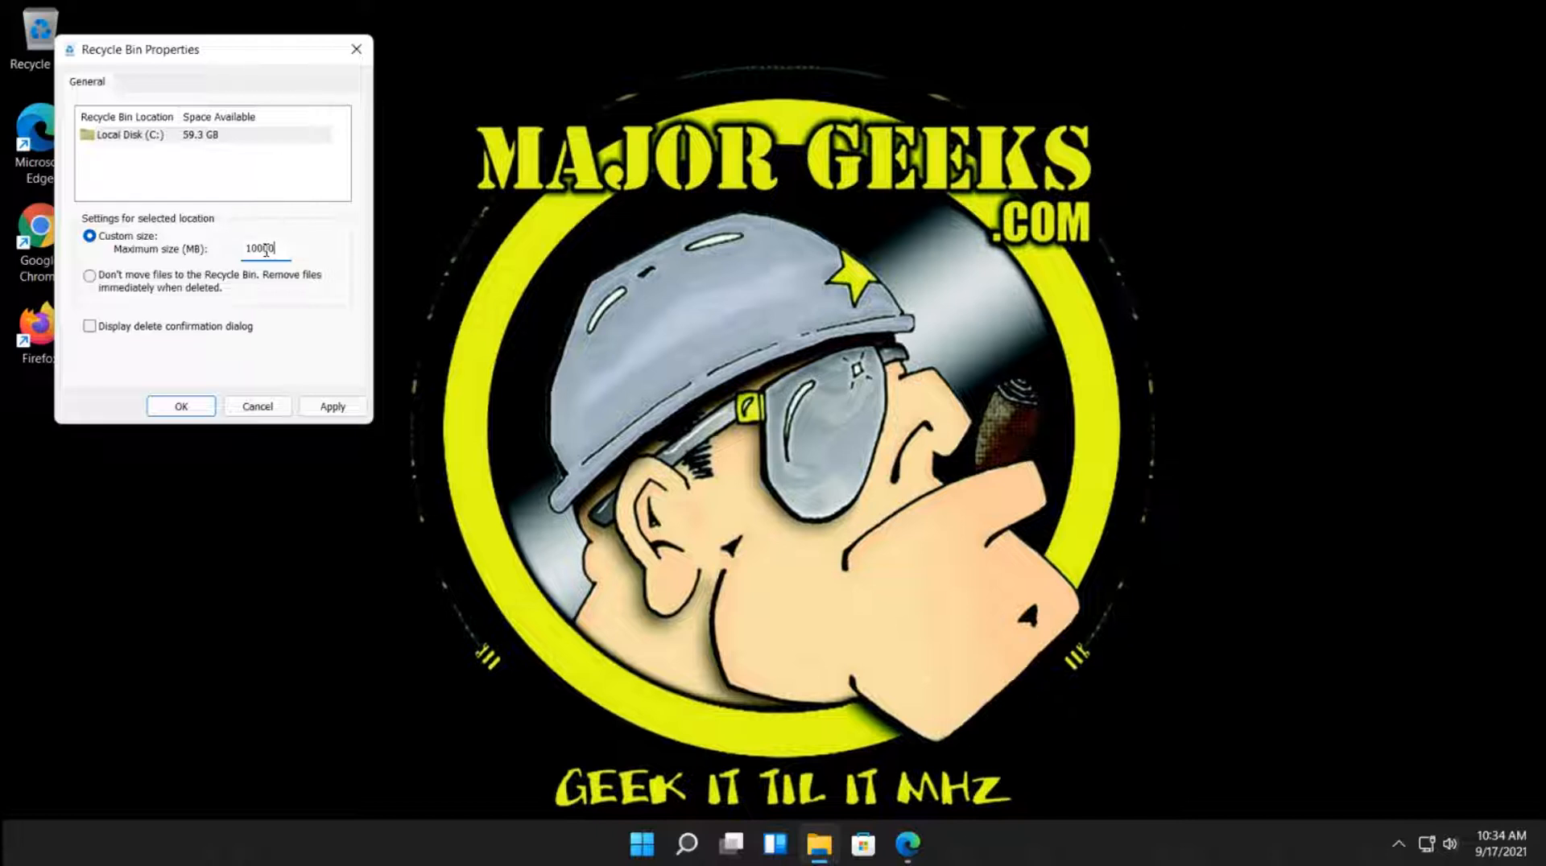
{"action": "left_click", "coordinate": [331, 406]}
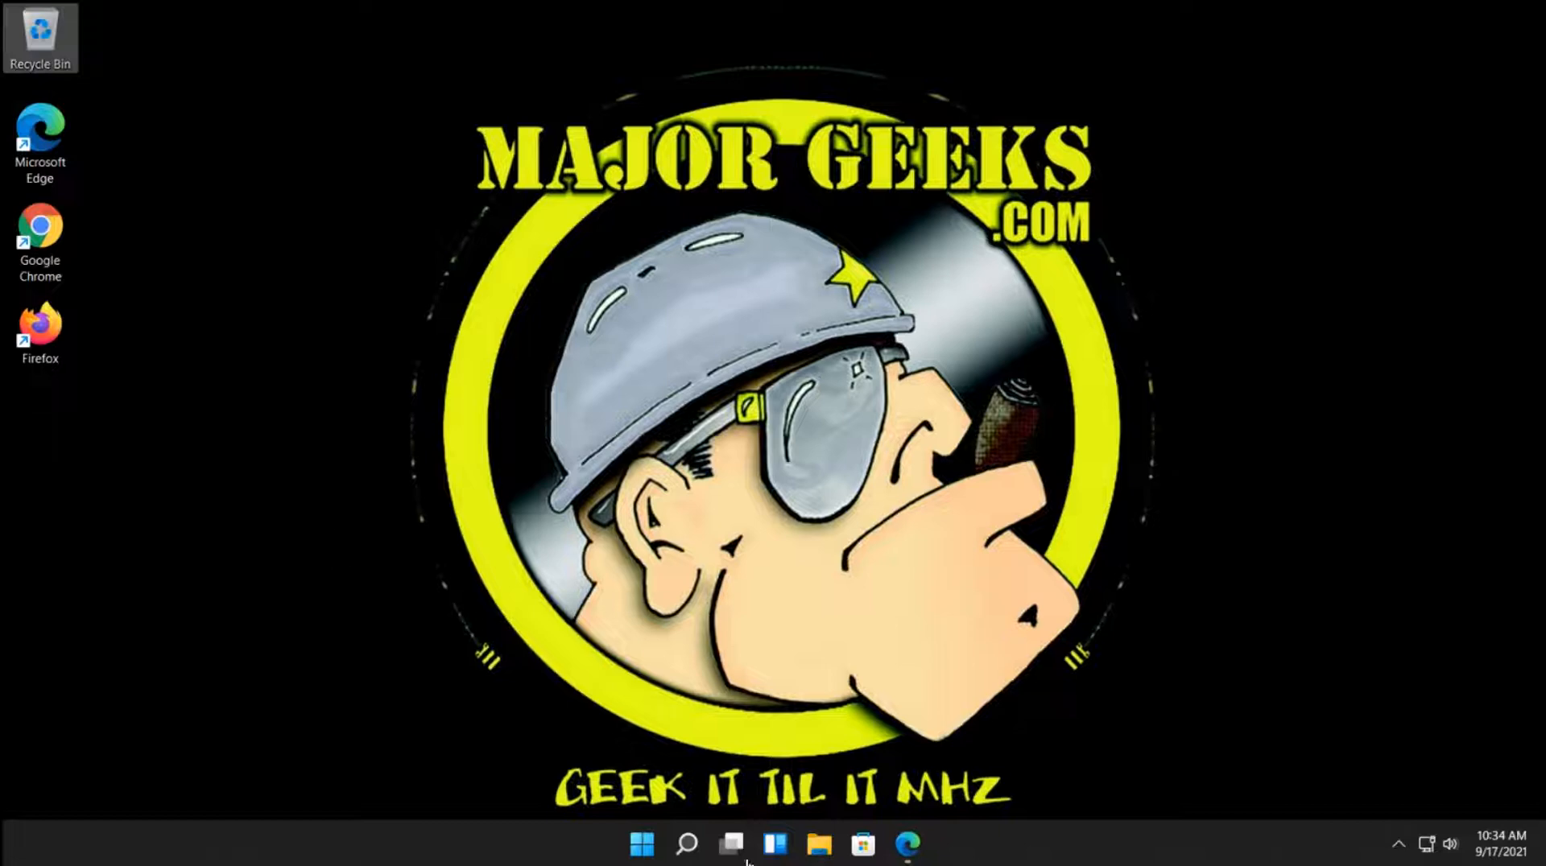
Return to the MajorGeeks 'This File is Too Big to Recycle' article and scroll through its explanation
{"action": "left_click", "coordinate": [906, 842]}
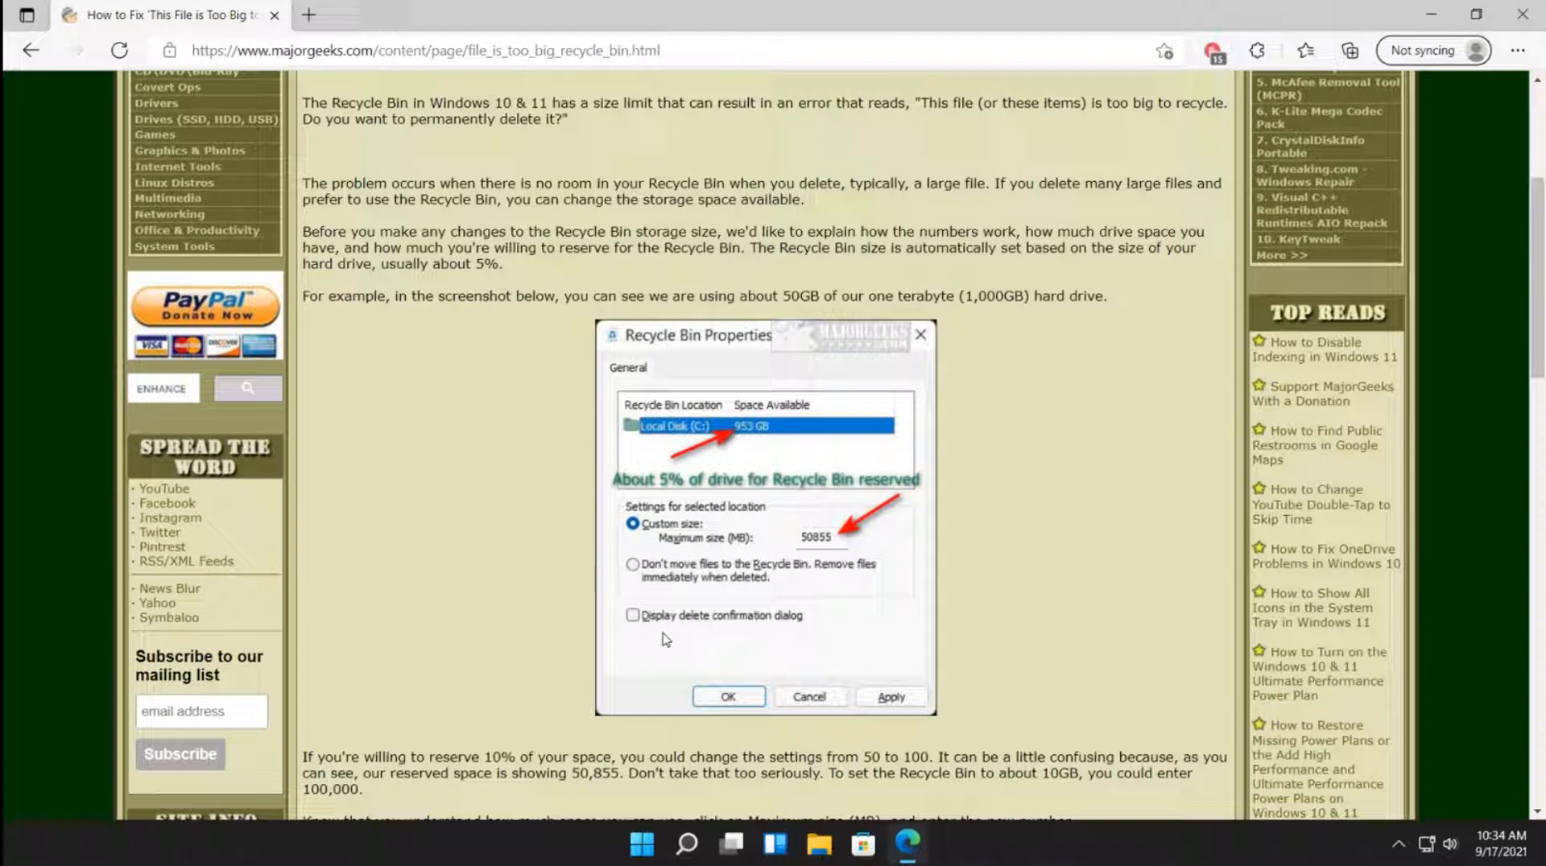
{"action": "mouse_move", "coordinate": [572, 545]}
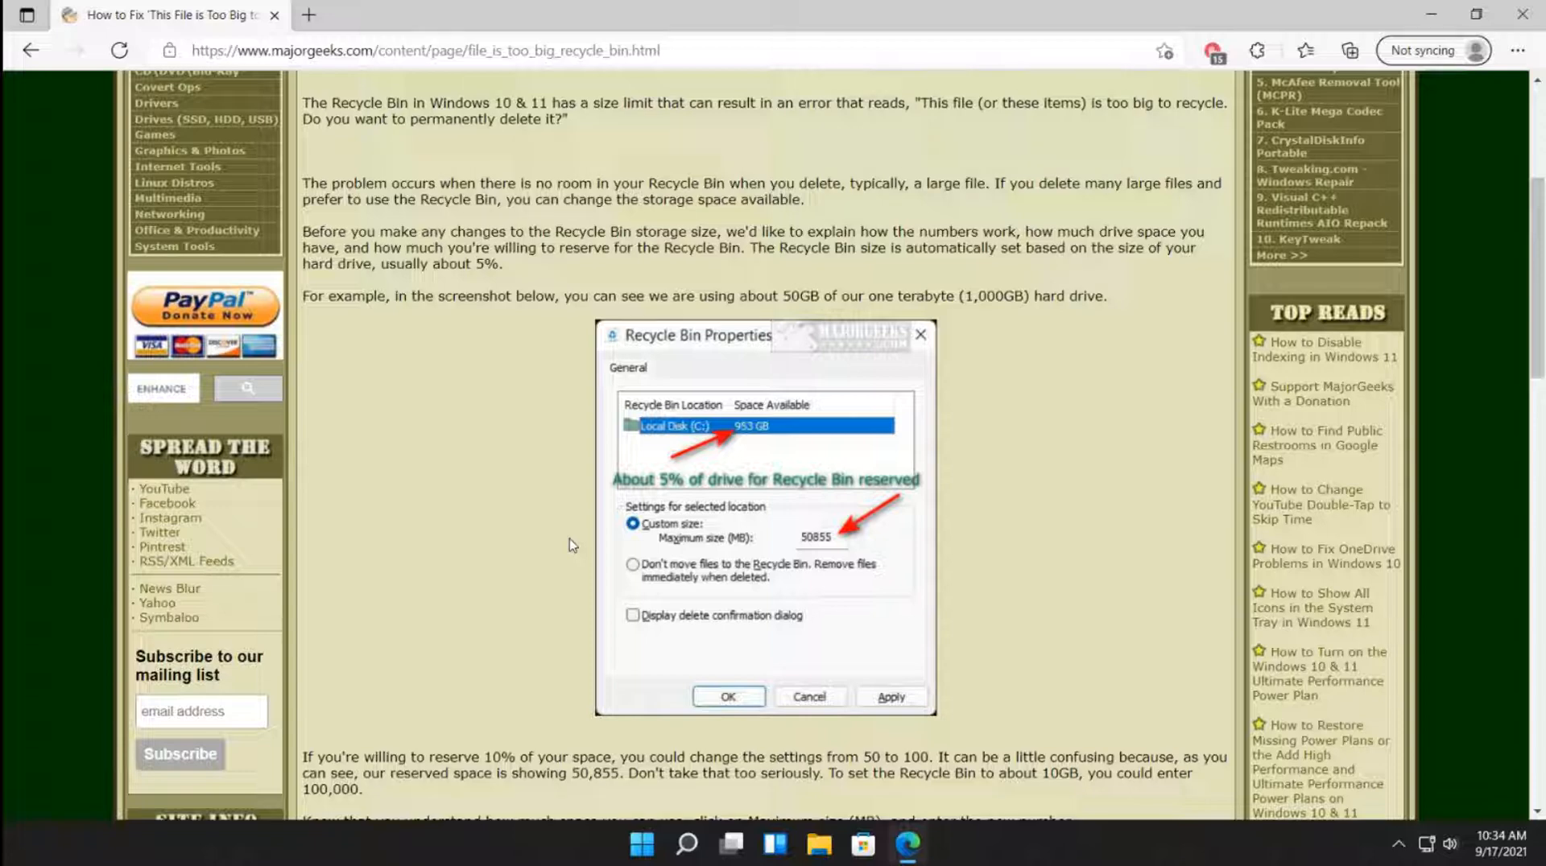
{"action": "mouse_move", "coordinate": [422, 462]}
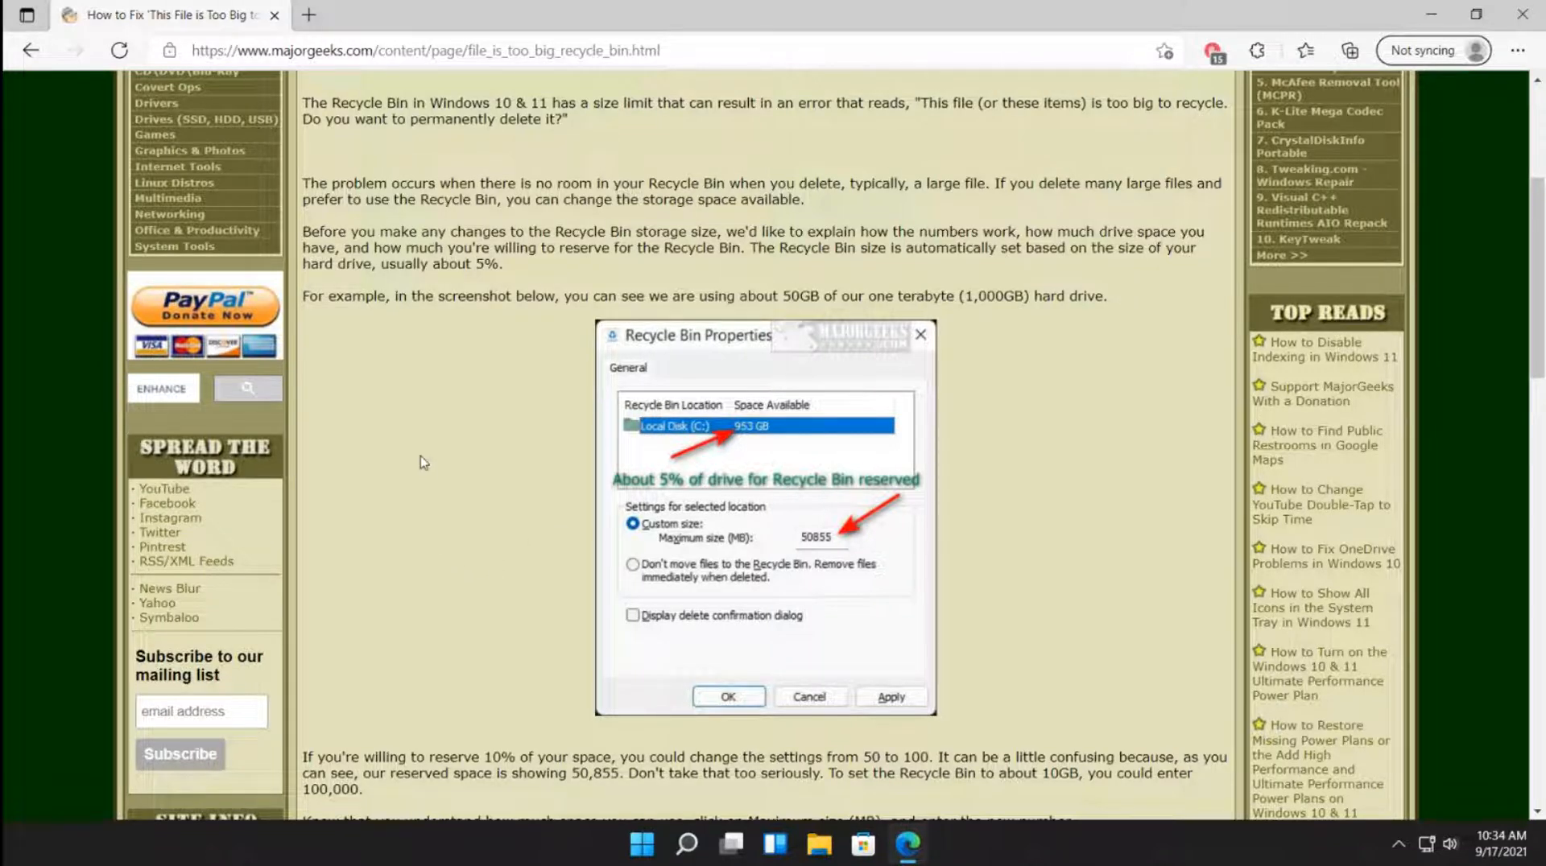
{"action": "scroll", "scroll_direction": "down", "scroll_amount": 3}
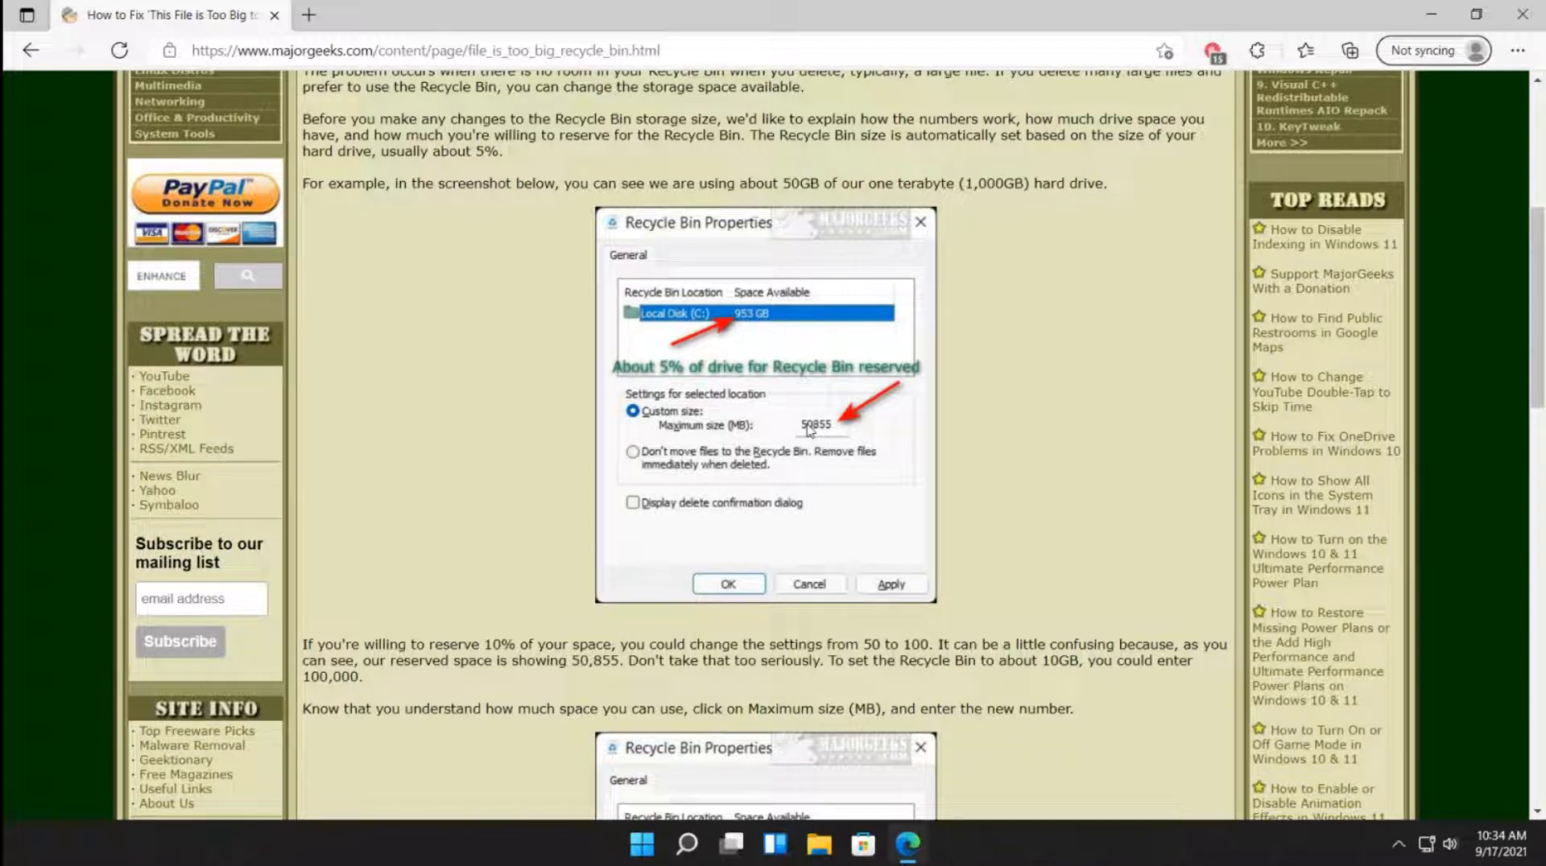
{"action": "scroll", "scroll_direction": "down", "scroll_amount": 3}
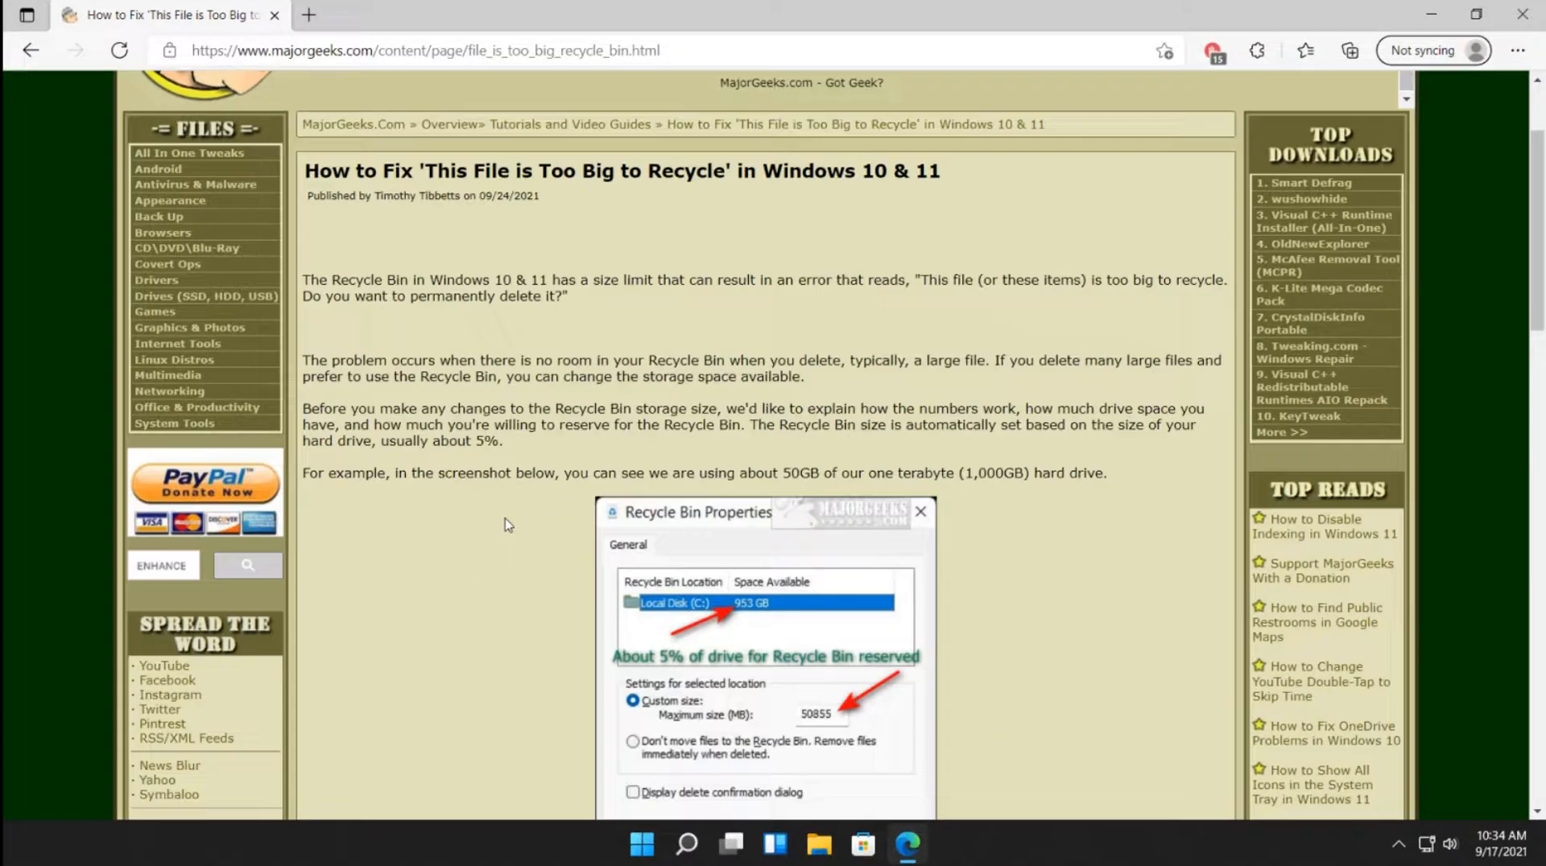
{"action": "scroll", "scroll_direction": "down", "scroll_amount": 3}
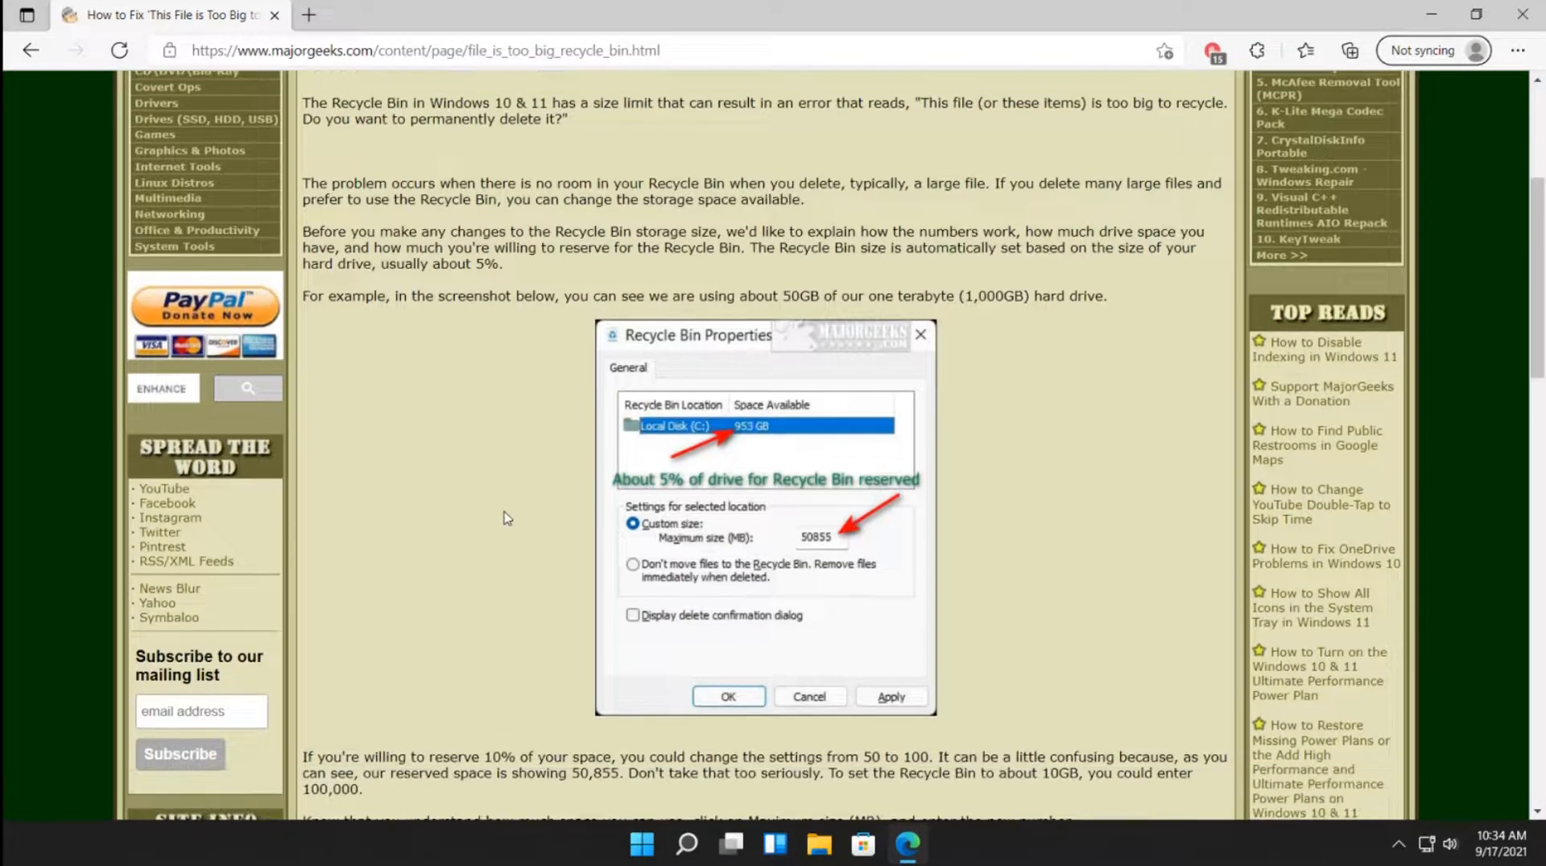
{"action": "scroll", "scroll_direction": "down", "scroll_amount": 3}
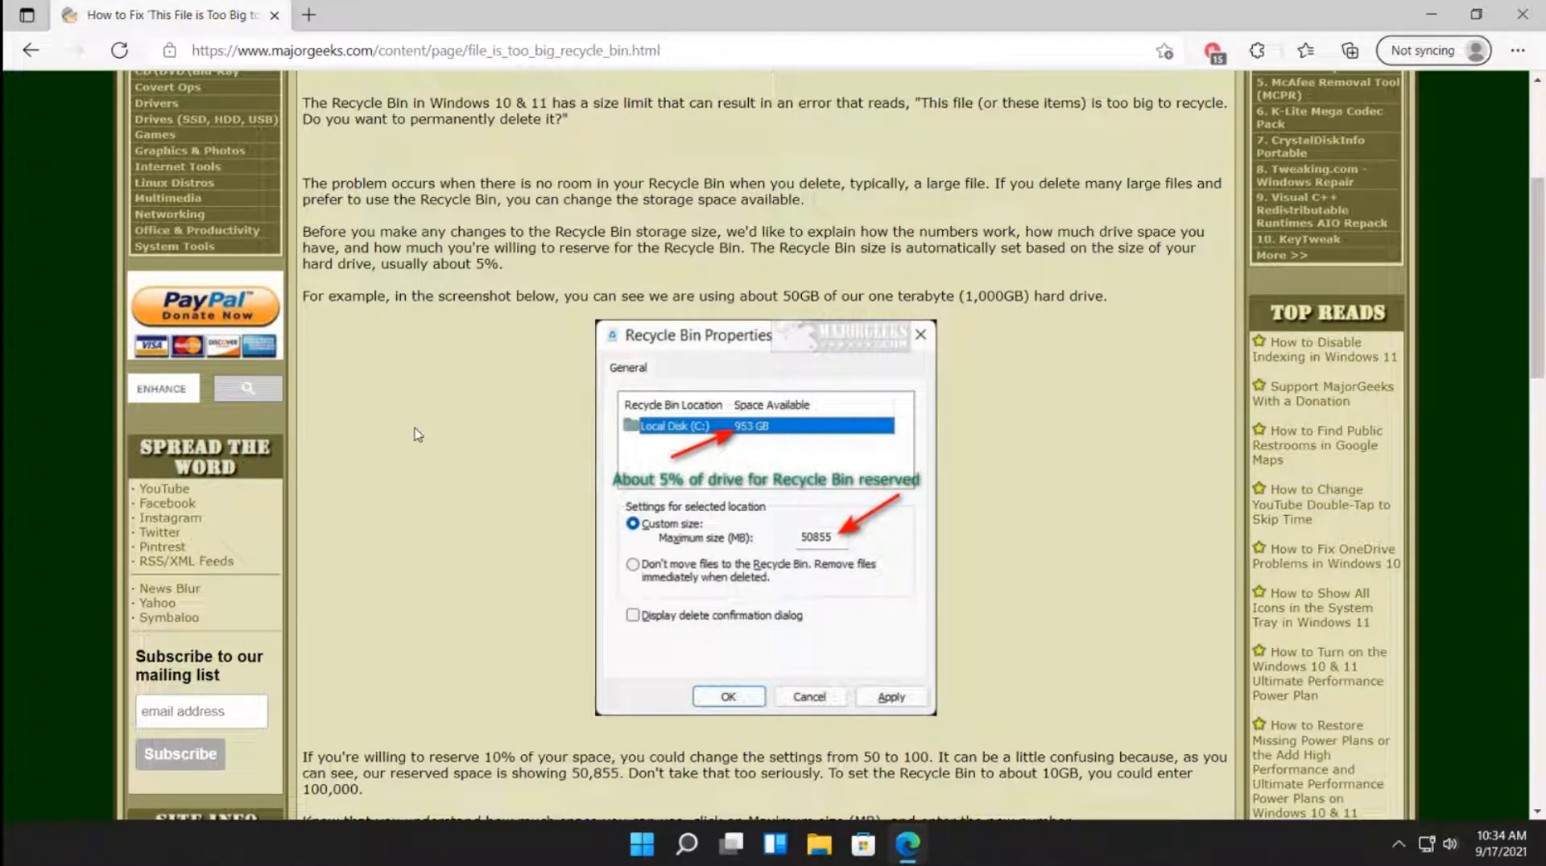
{"action": "mouse_move", "coordinate": [401, 412]}
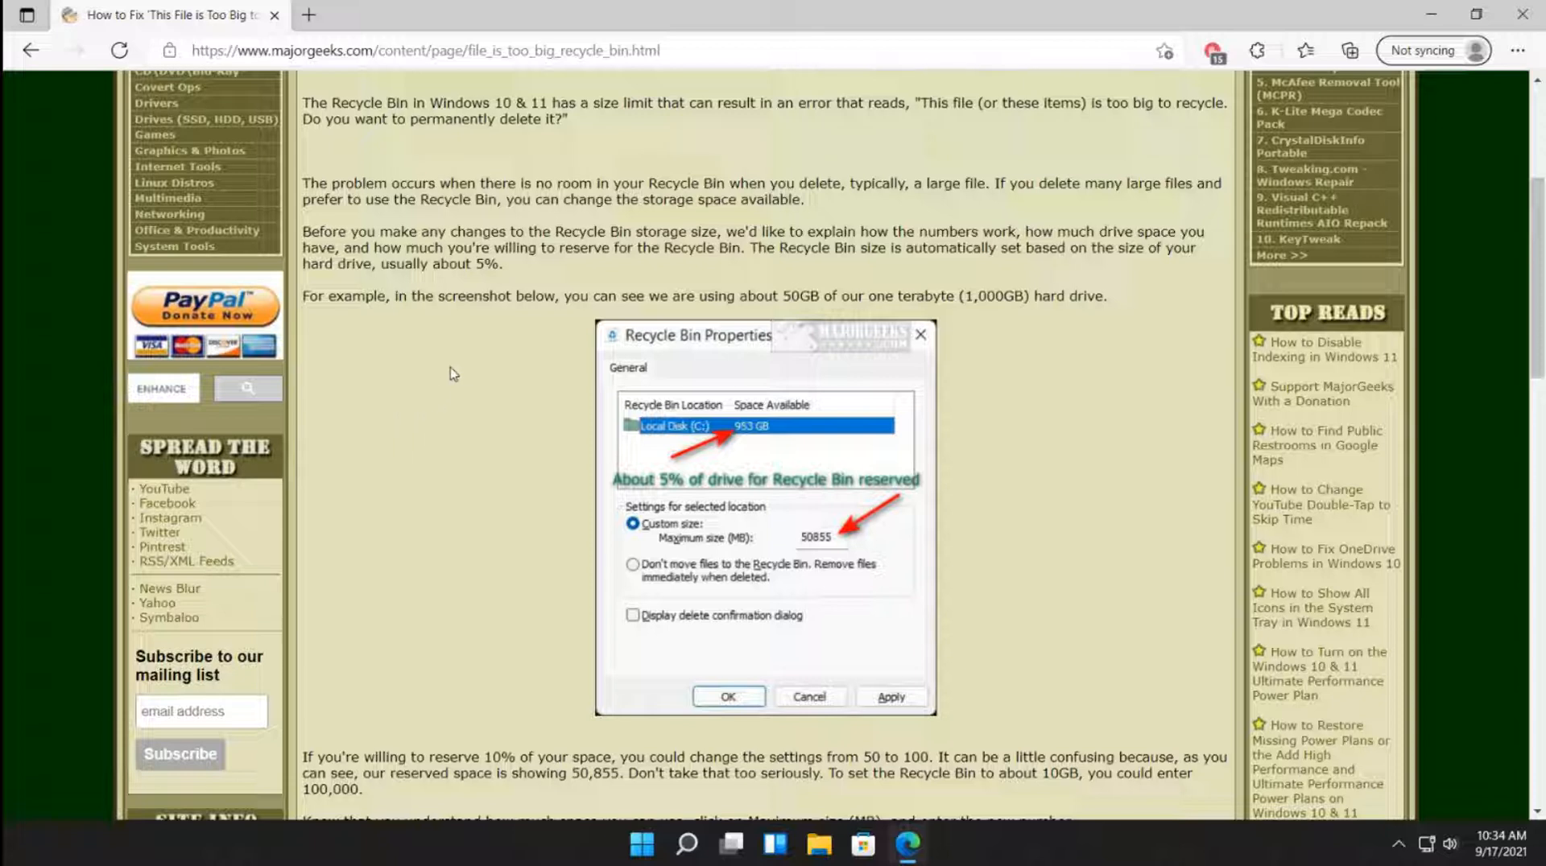
{"action": "mouse_move", "coordinate": [467, 364]}
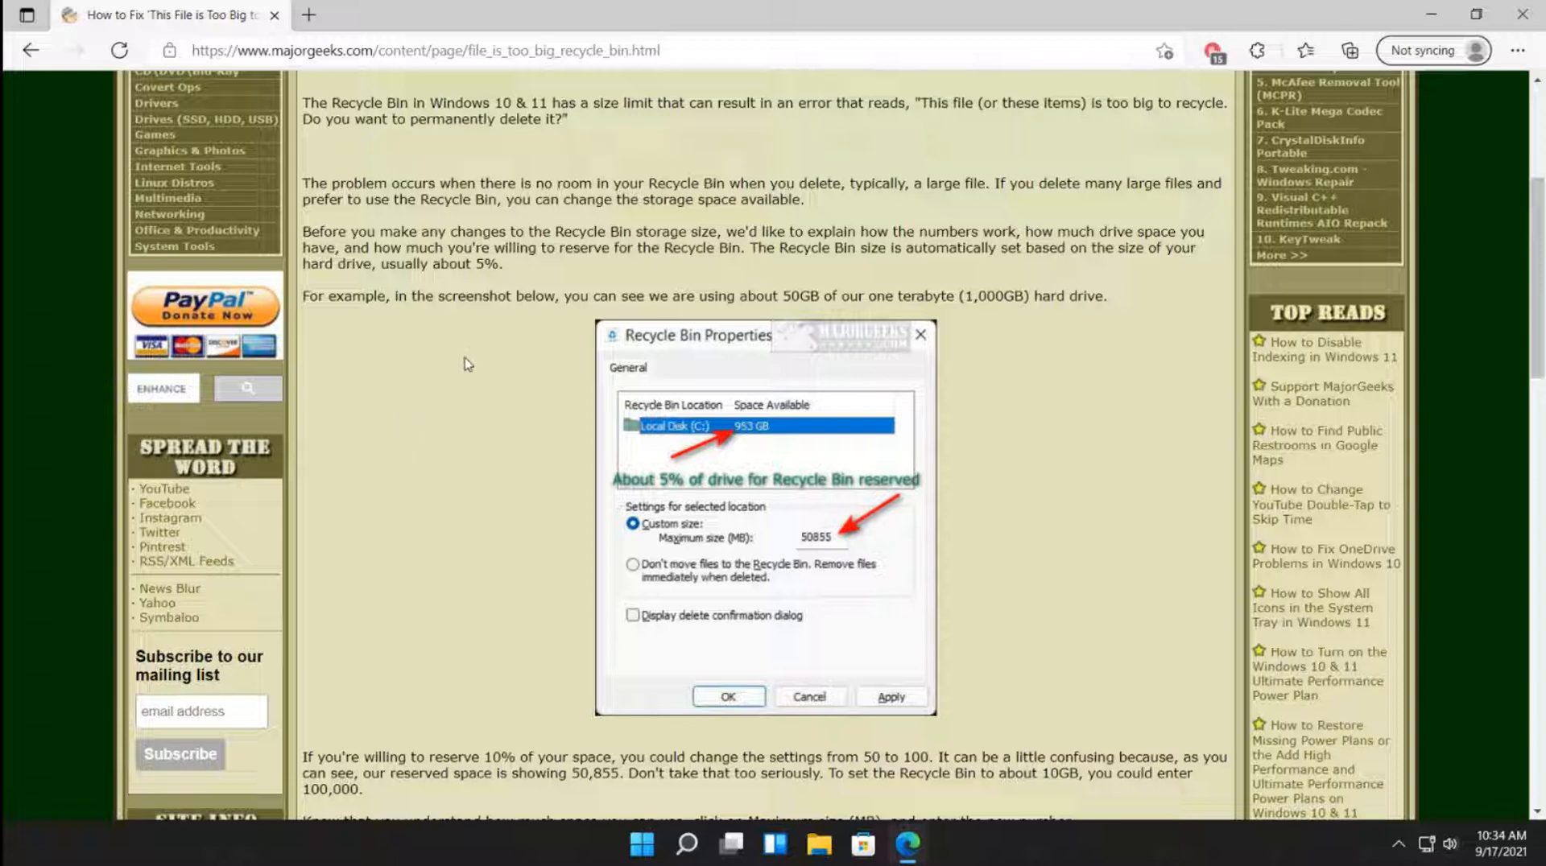
{"action": "mouse_move", "coordinate": [470, 343]}
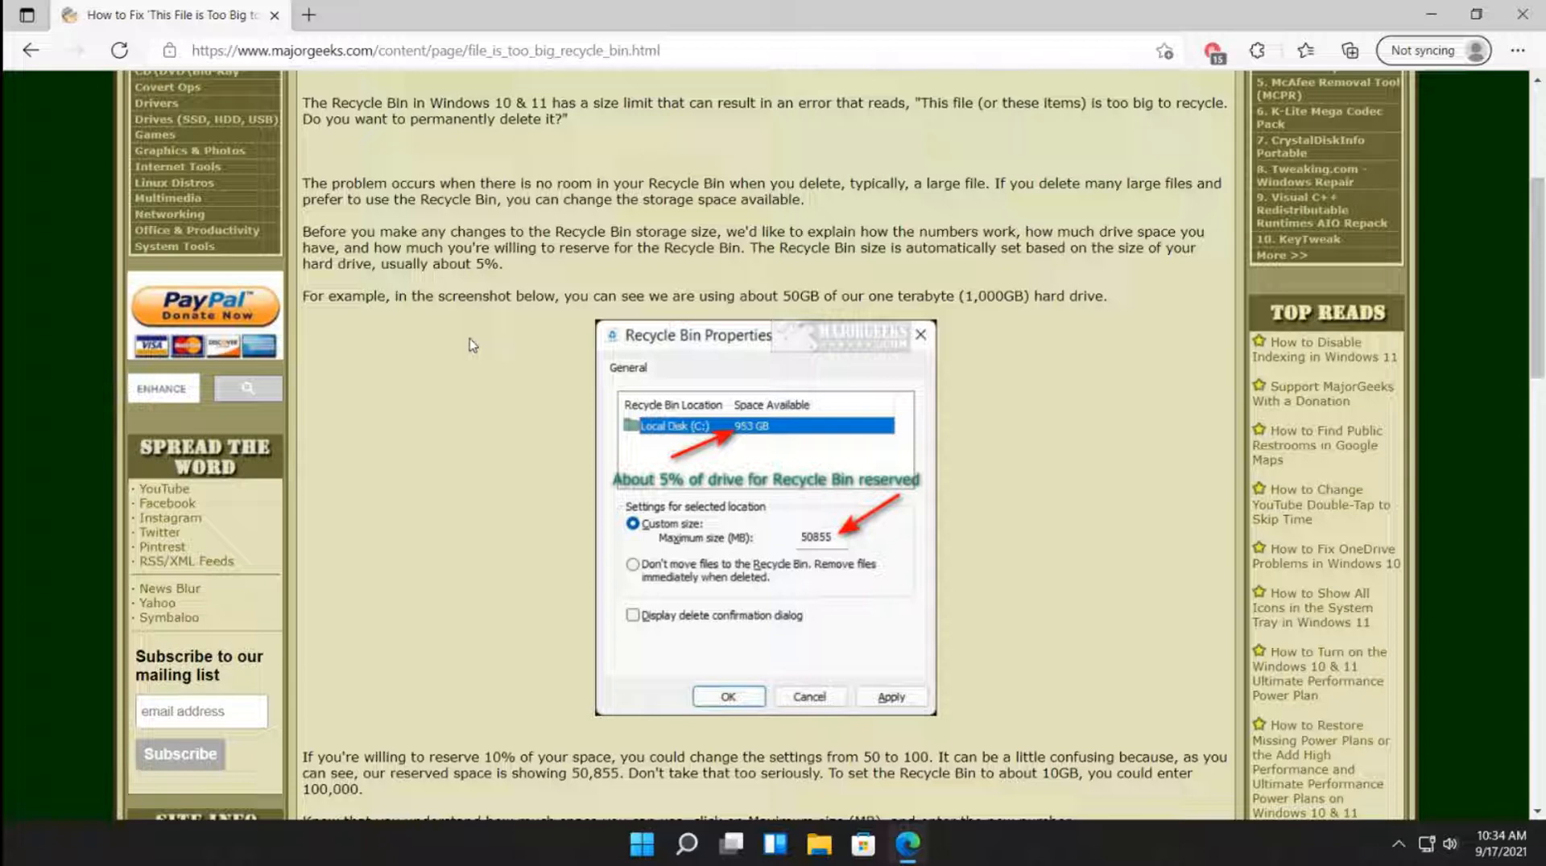
{"action": "mouse_move", "coordinate": [463, 354]}
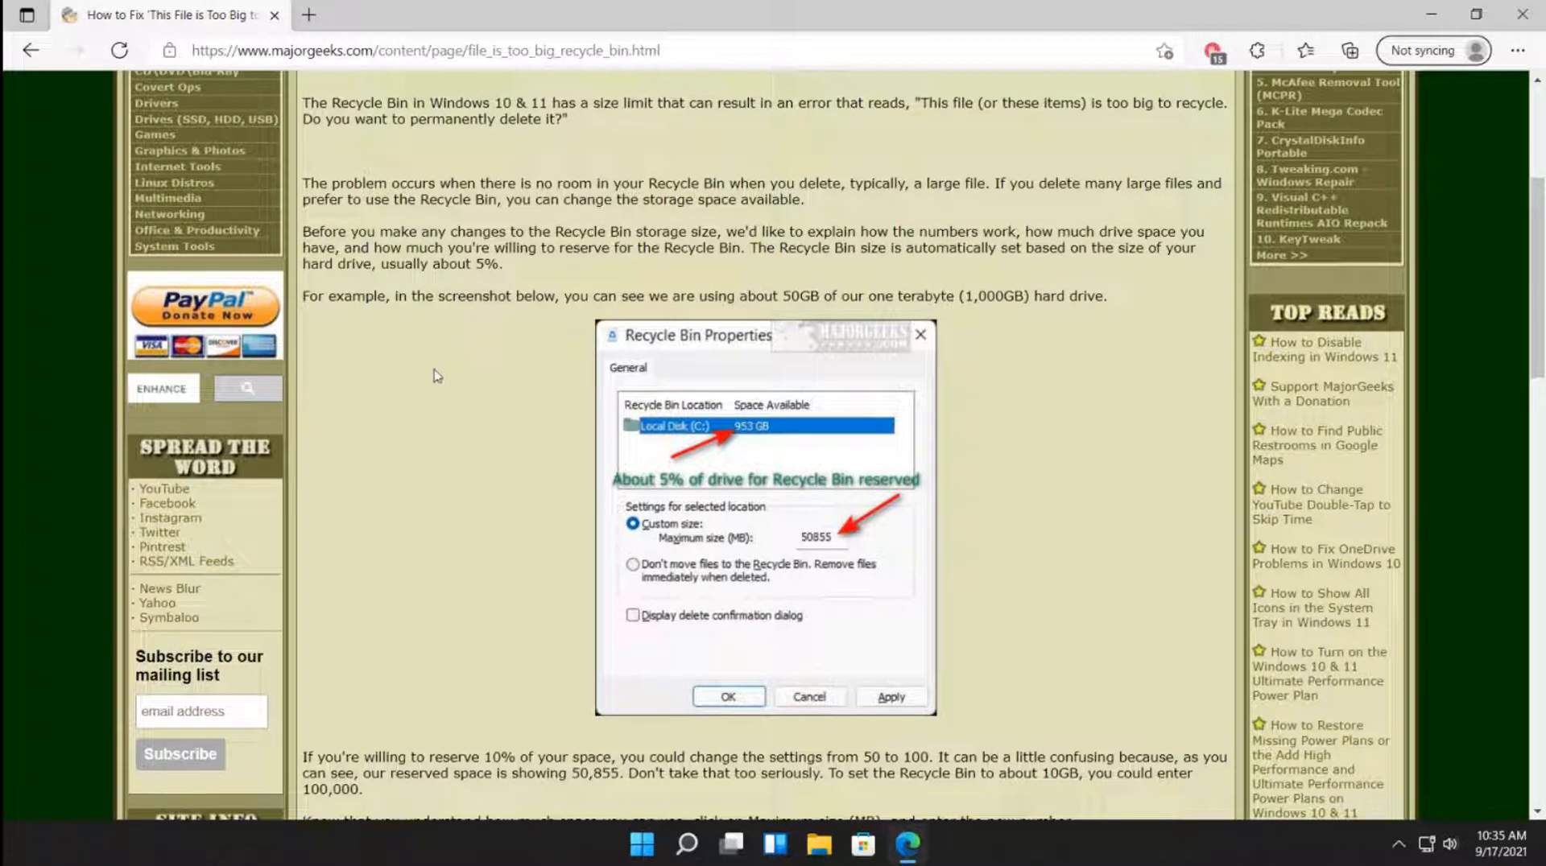
{"action": "mouse_move", "coordinate": [442, 367]}
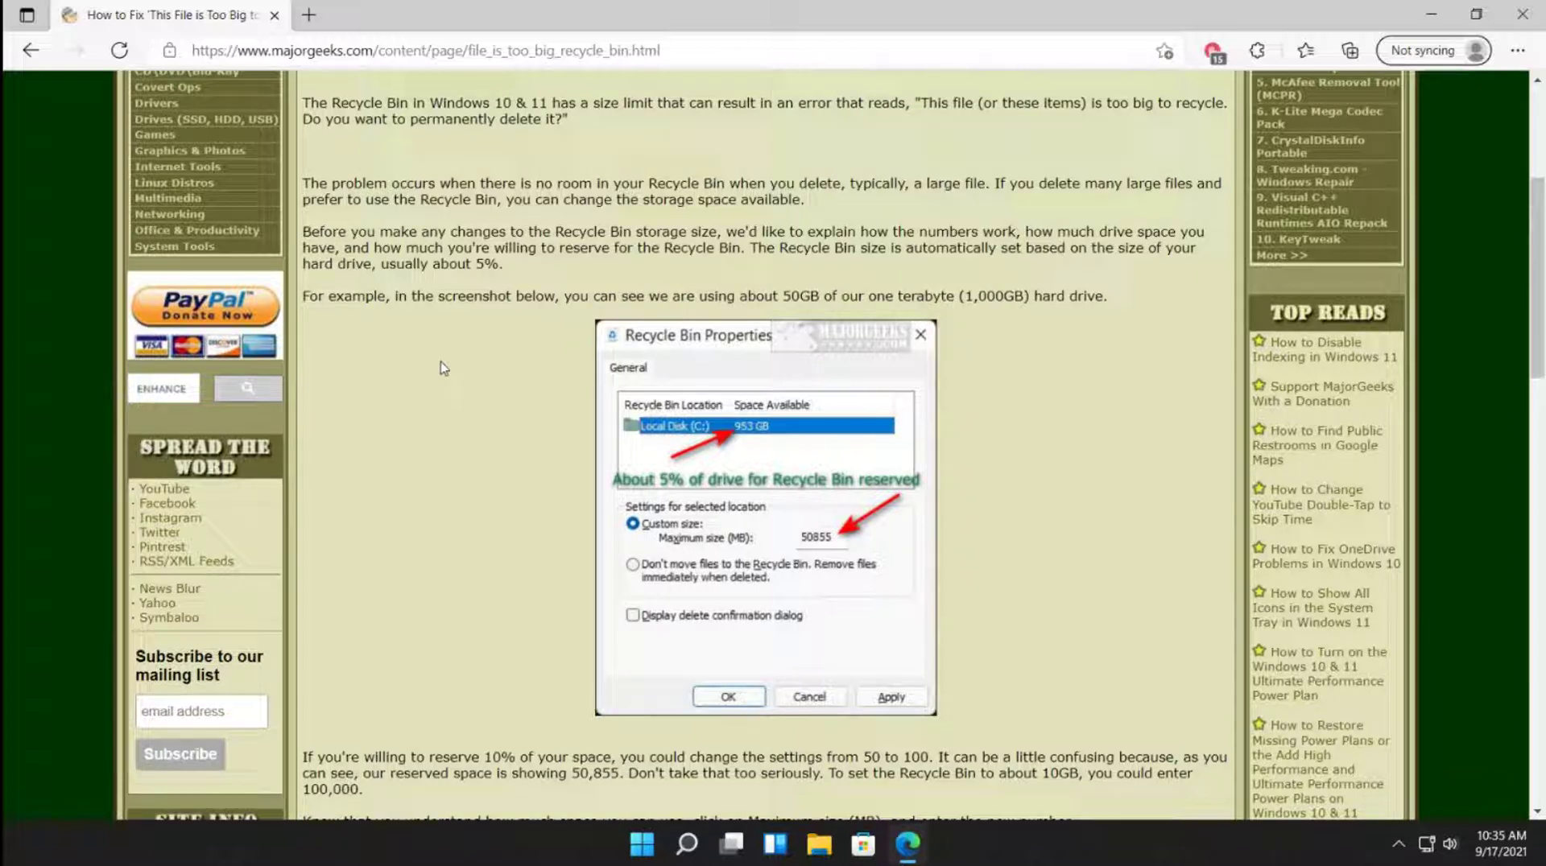
{"action": "mouse_move", "coordinate": [462, 386]}
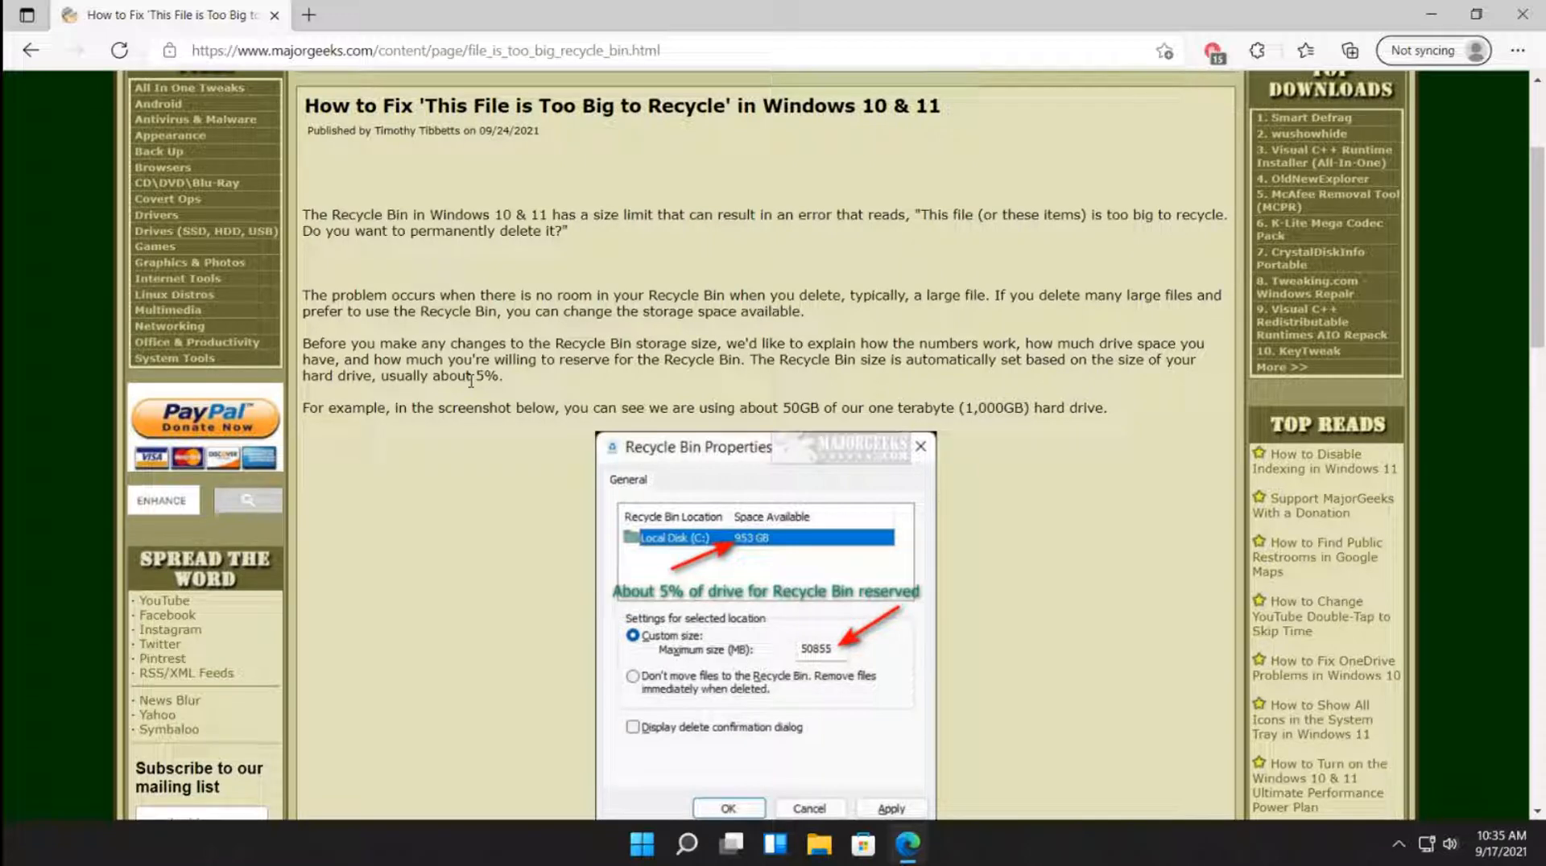
Highlight a passage and continue reading down to the article's closing advice
{"action": "left_click_drag", "start_coordinate": [306, 344], "coordinate": [502, 375]}
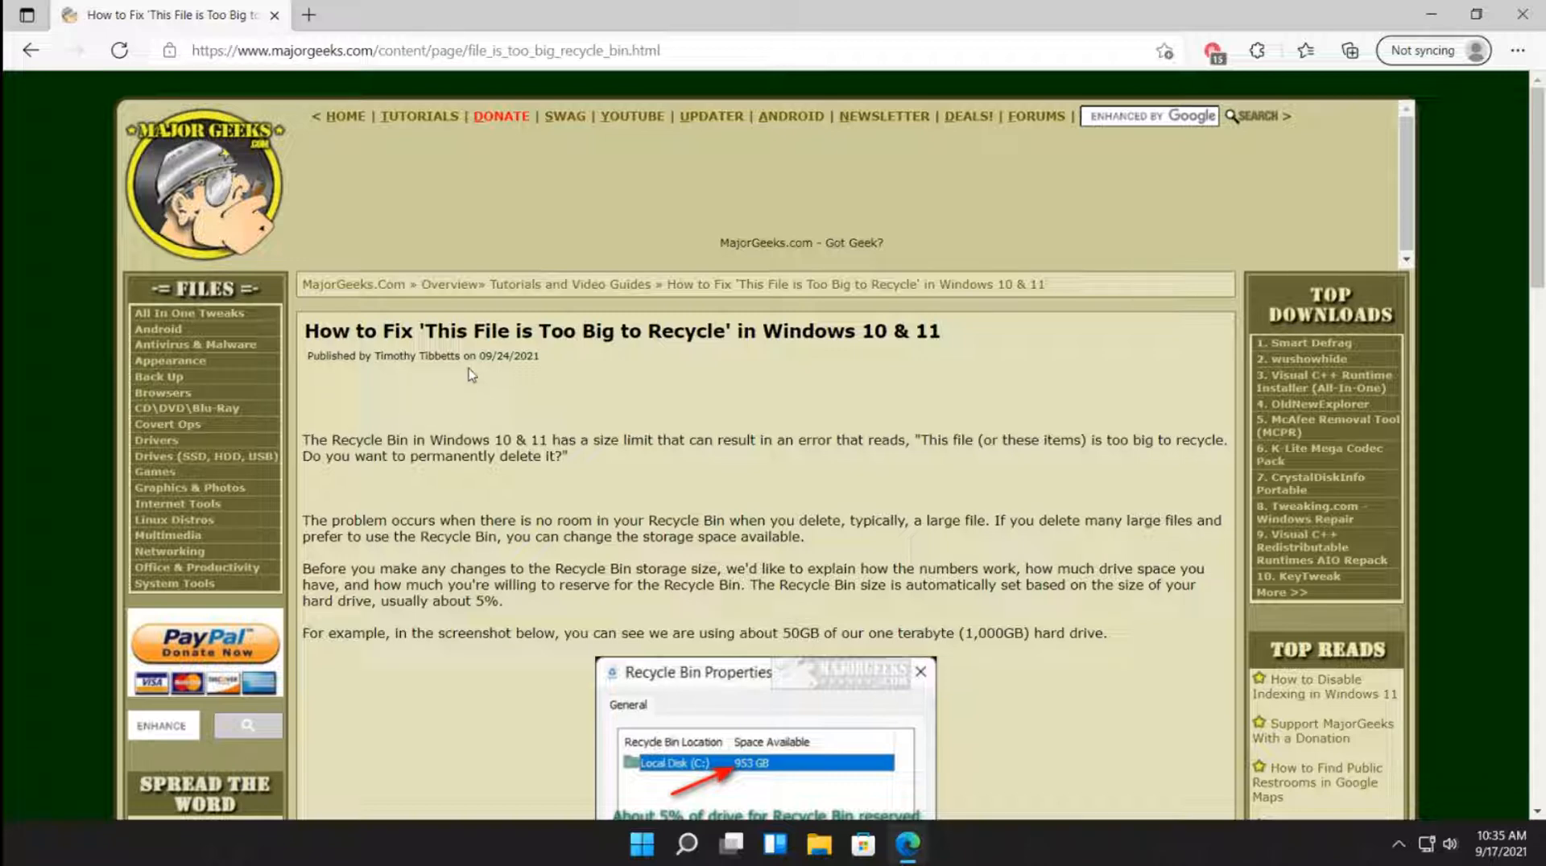
{"action": "scroll", "scroll_direction": "down", "scroll_amount": 3}
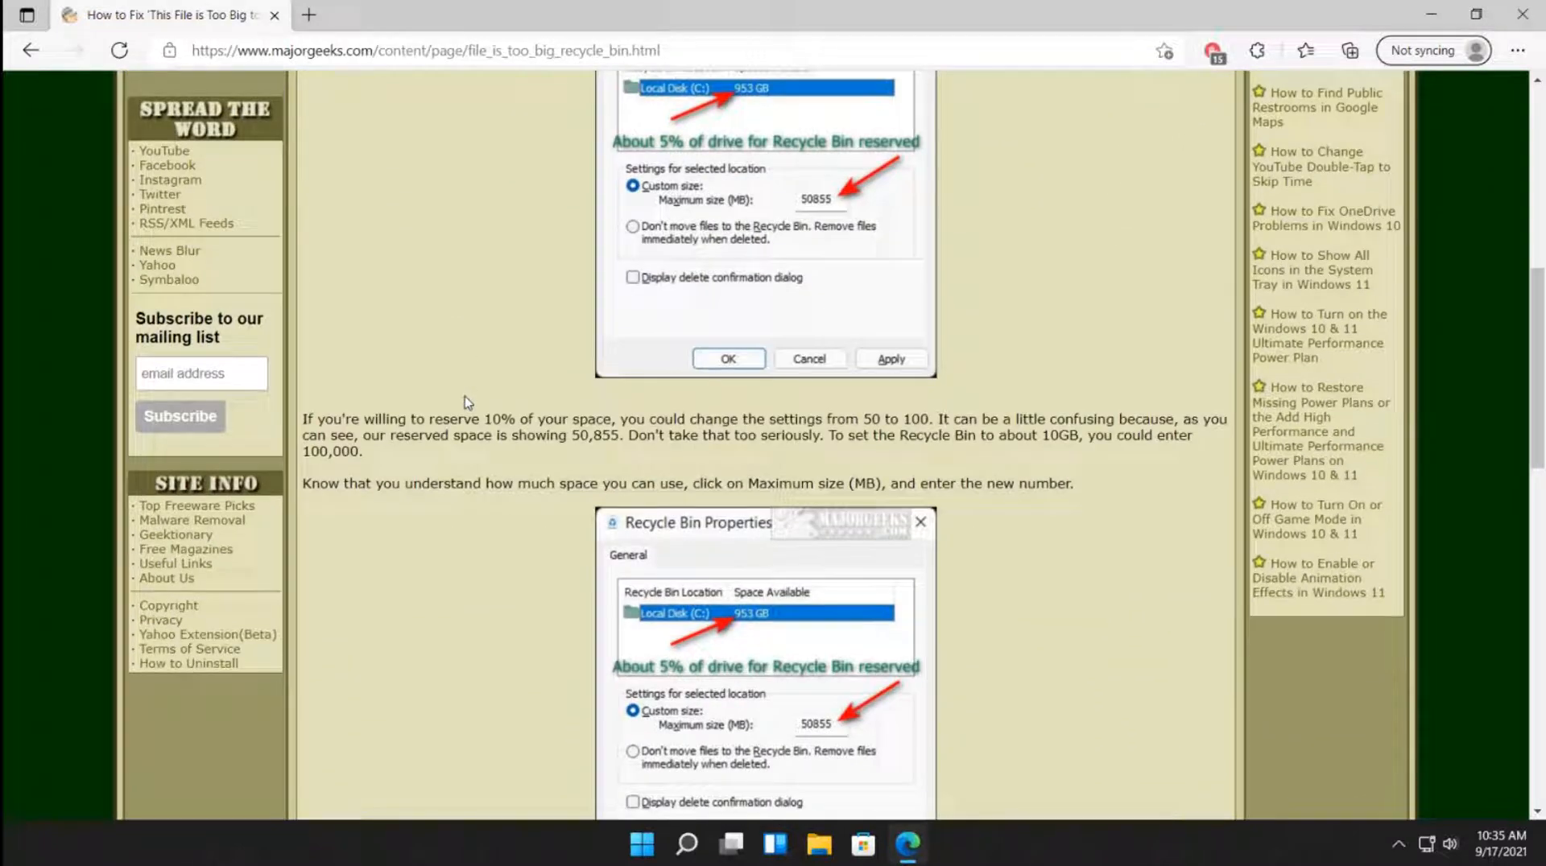
{"action": "scroll", "scroll_direction": "down", "scroll_amount": 3}
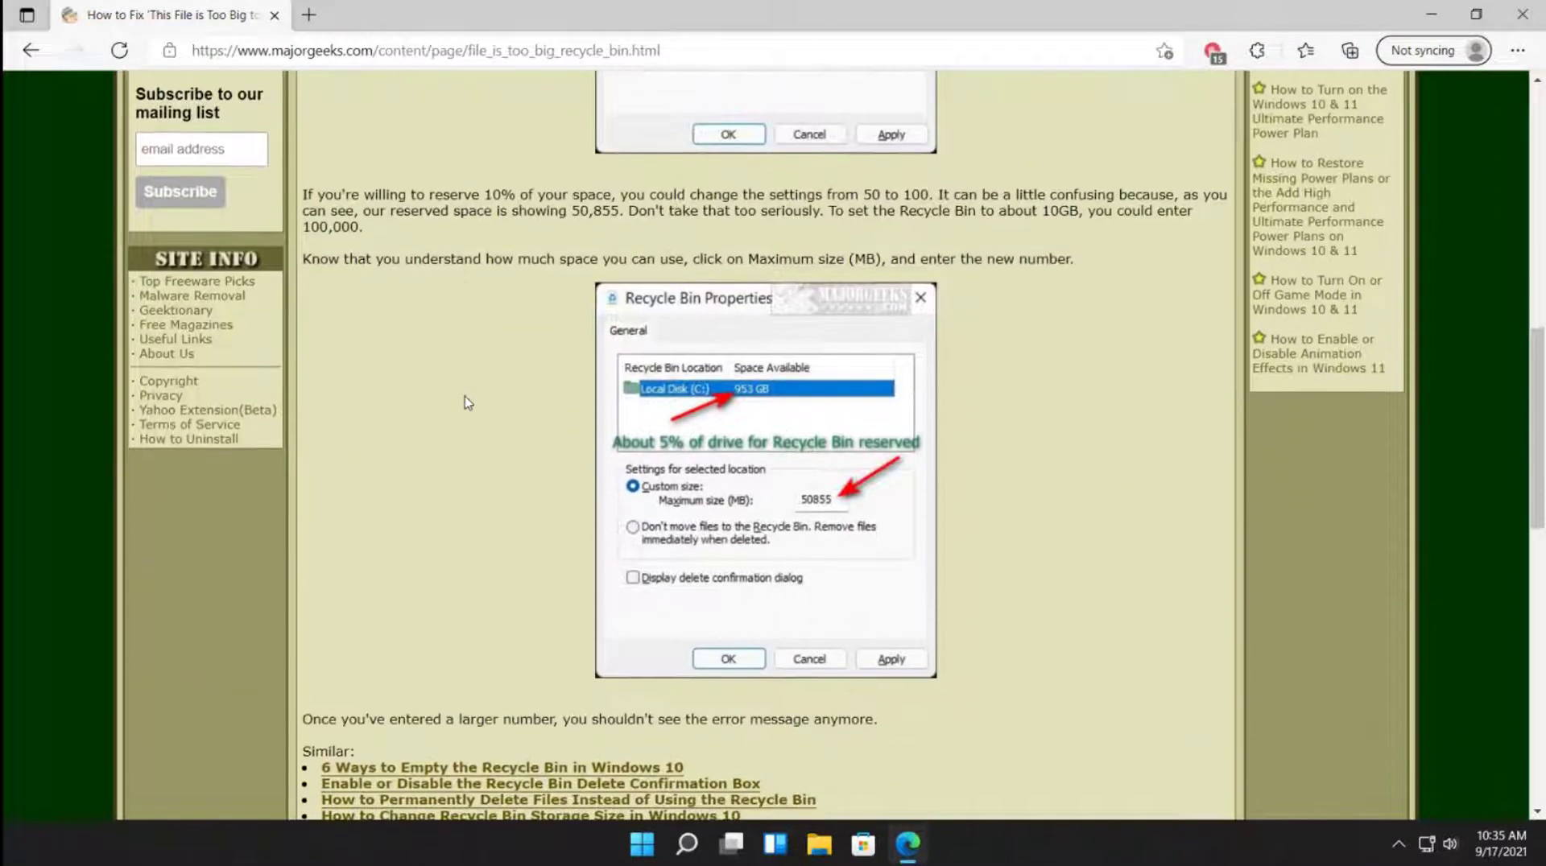
{"action": "scroll", "scroll_direction": "down", "scroll_amount": 3}
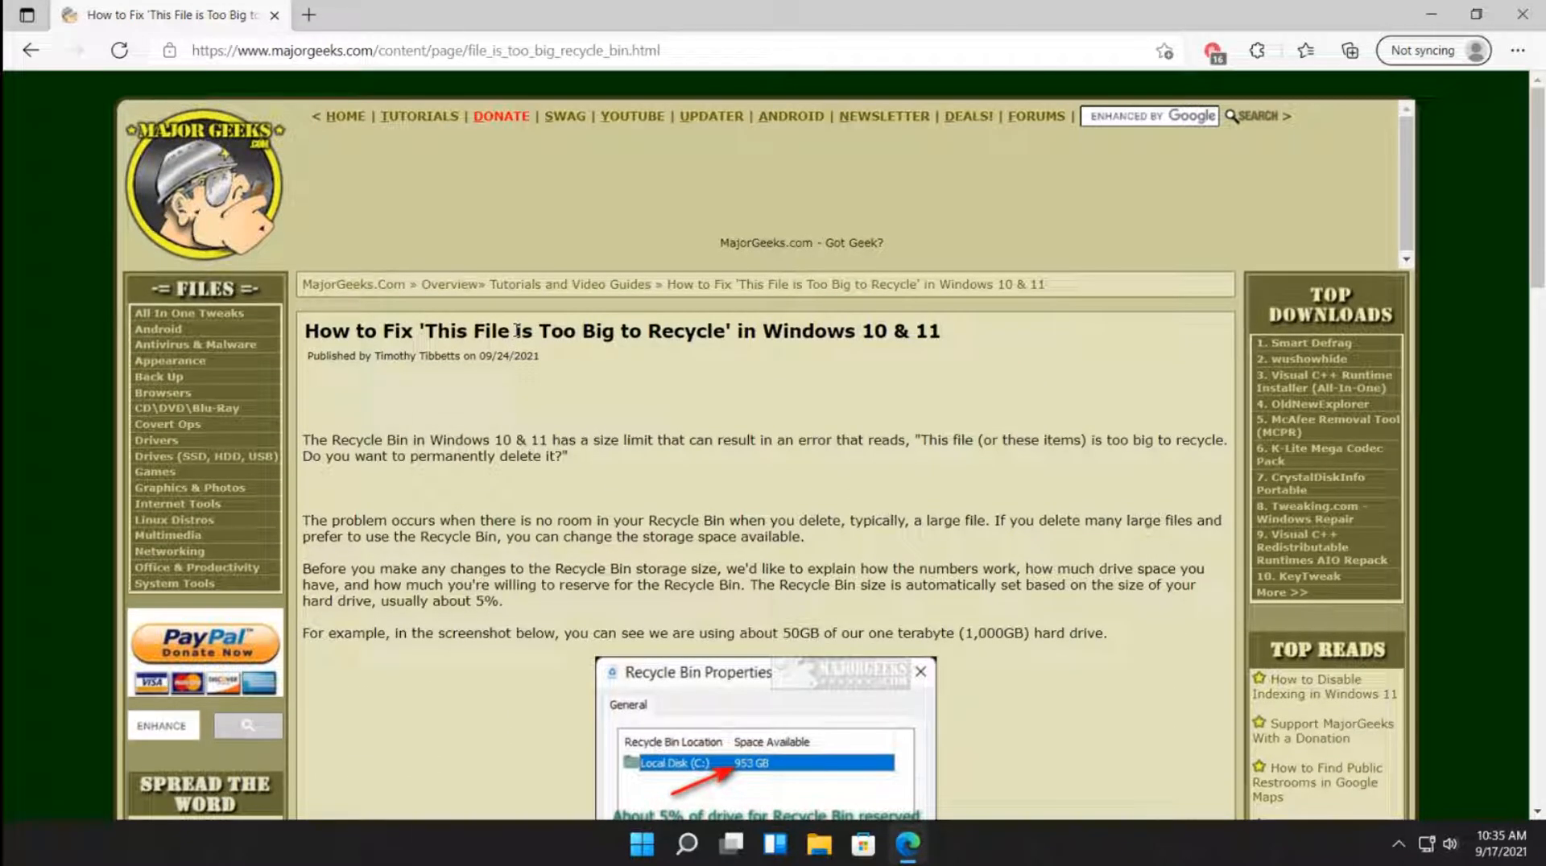
{"action": "mouse_move", "coordinate": [718, 459]}
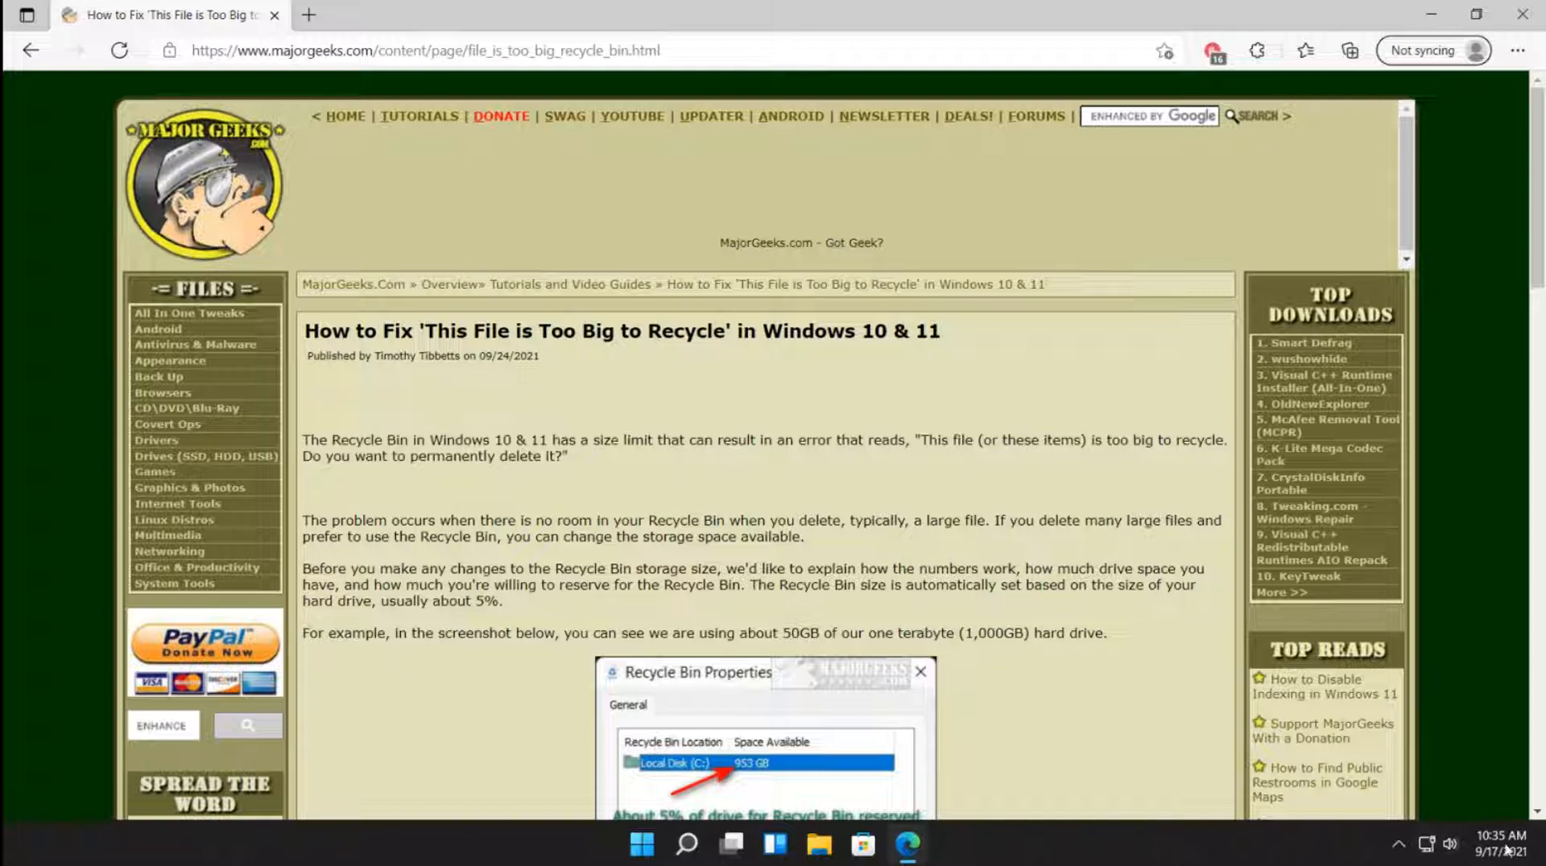
{"action": "mouse_move", "coordinate": [689, 413]}
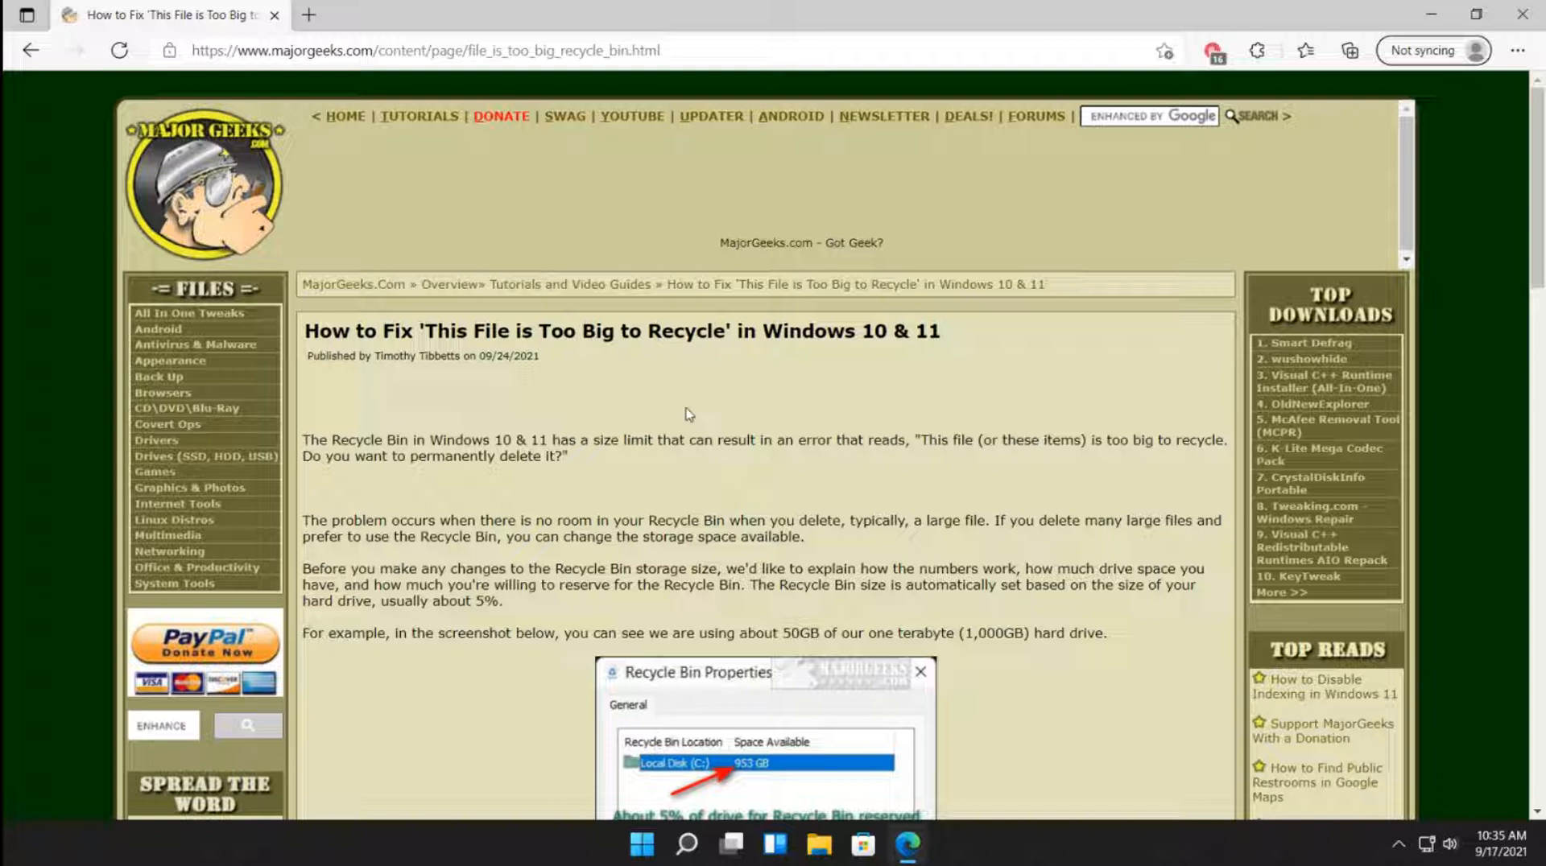
{"action": "mouse_move", "coordinate": [562, 428]}
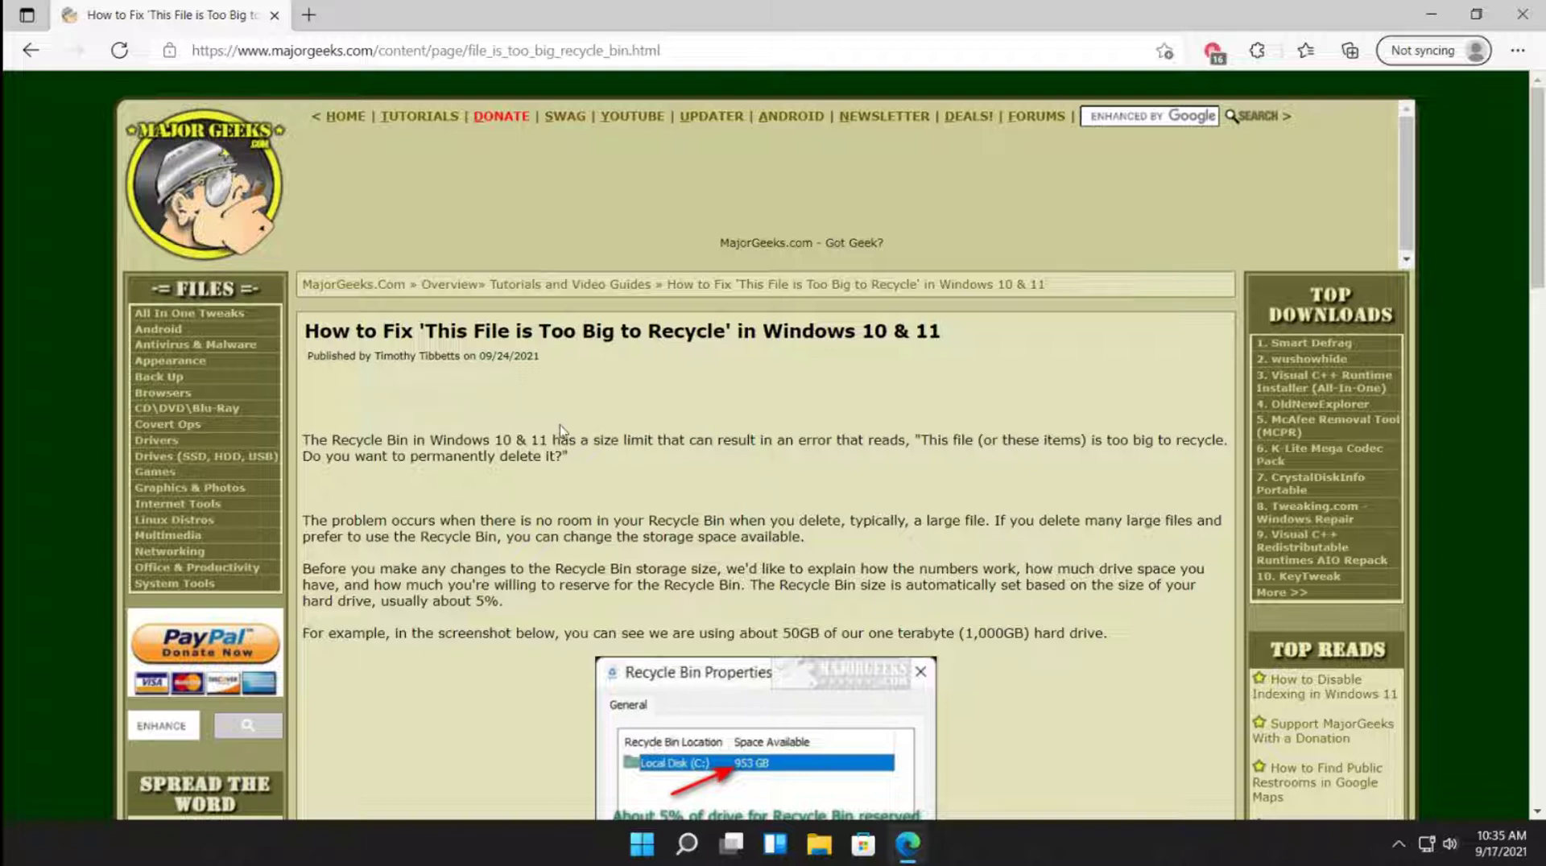
{"action": "mouse_move", "coordinate": [535, 233]}
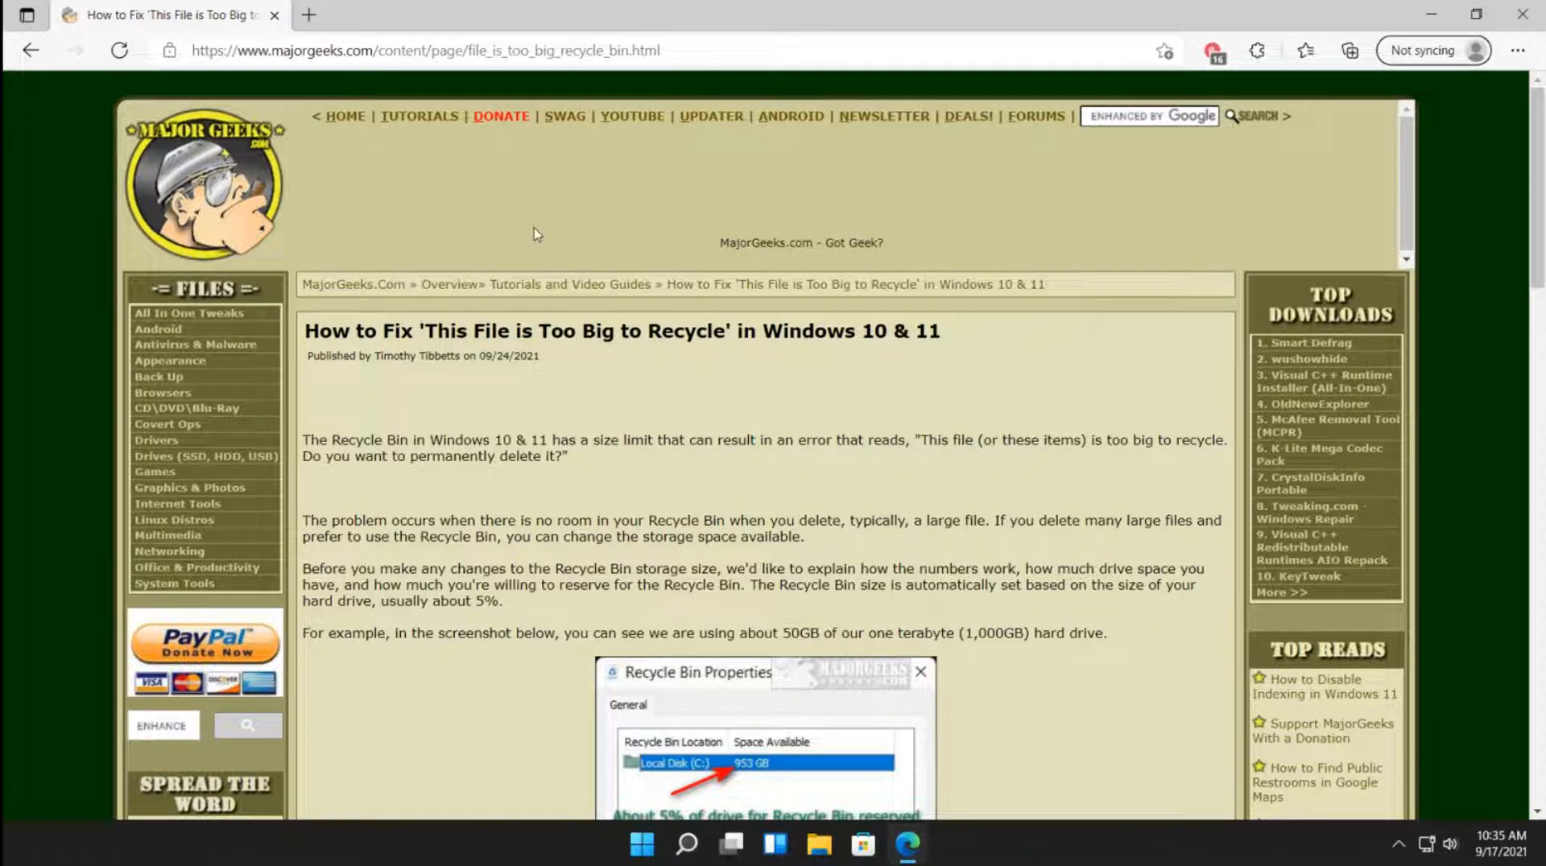